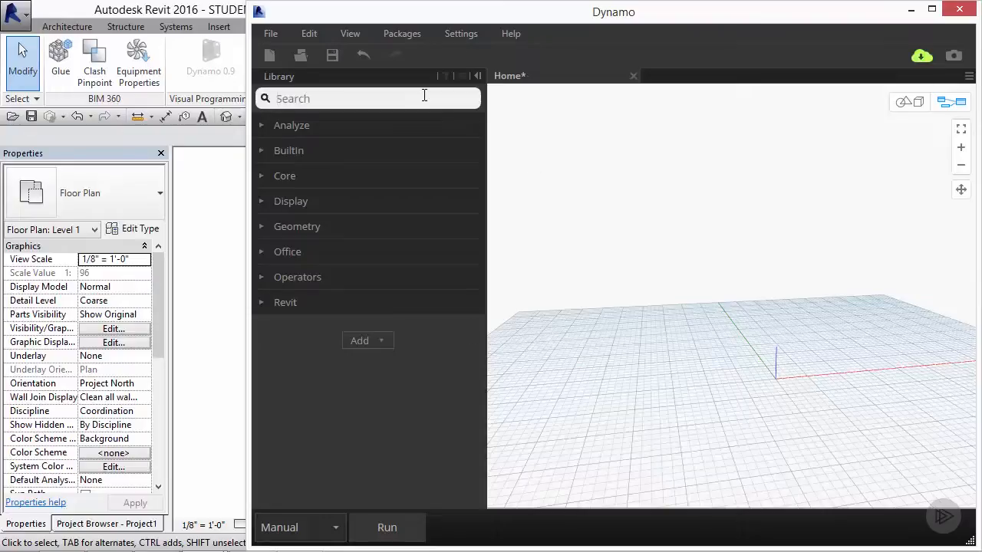
# Place a Sequence node with three Number nodes (0, 360, 1) wired to start, amount, step.
pyautogui.write('seq')
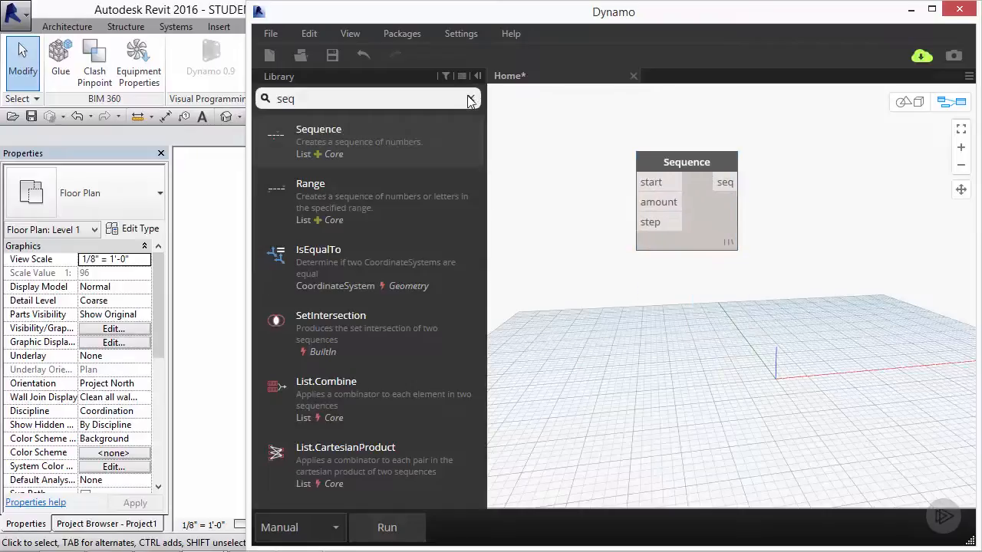
pyautogui.write('num')
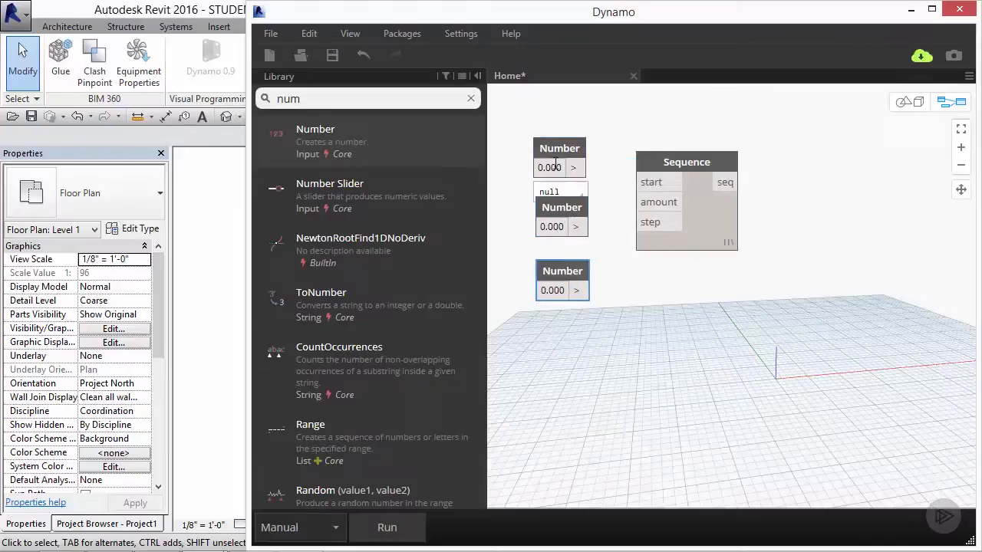
pyautogui.write('360')
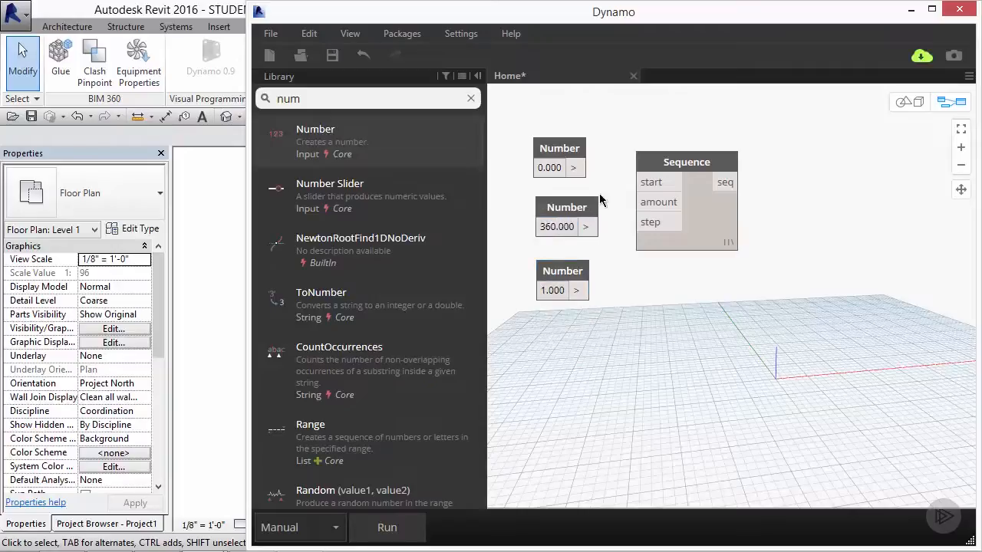
pyautogui.moveTo(587, 167); pyautogui.dragTo(638, 182)
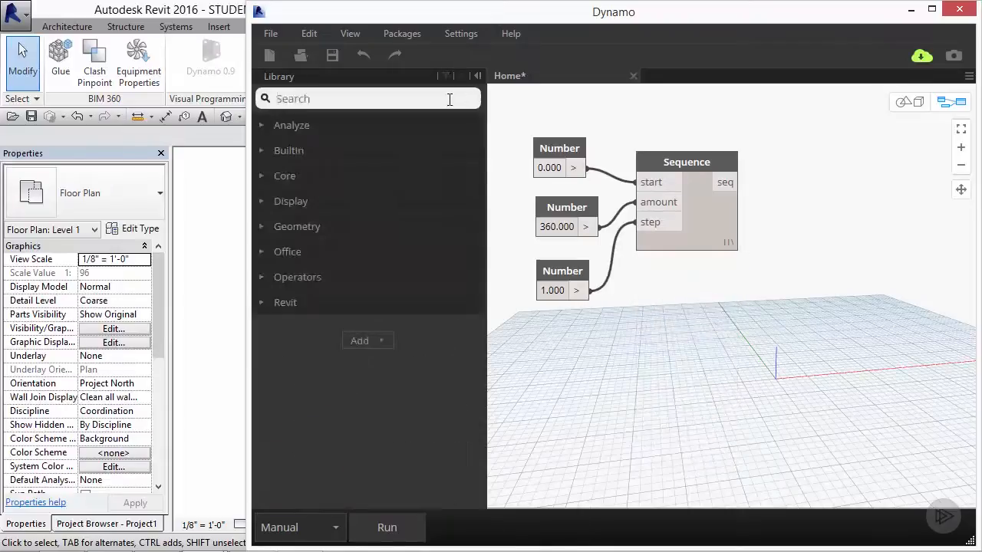
# Attach a Watch node to the Sequence output and run the graph to list 0, 1, 2….
pyautogui.write('wath')
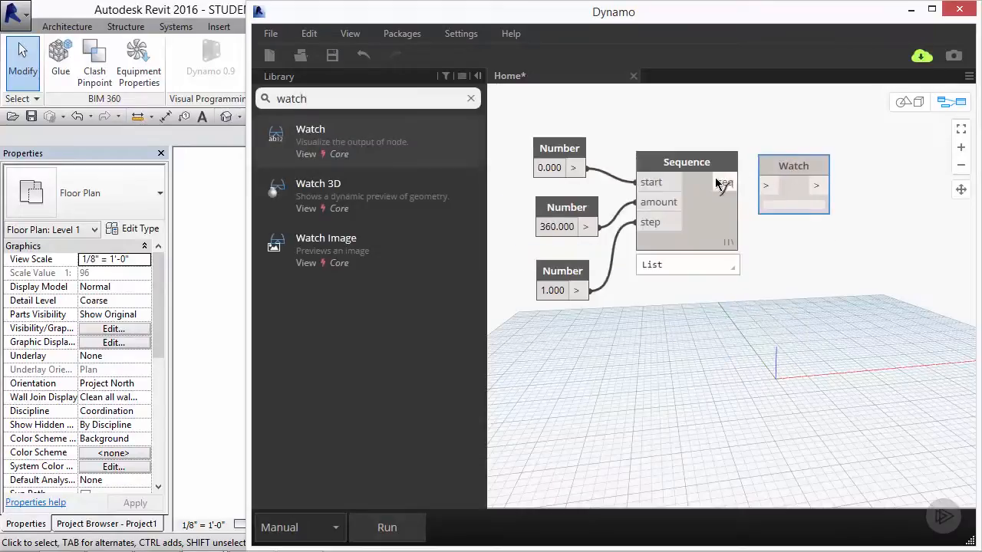
pyautogui.click(387, 528)
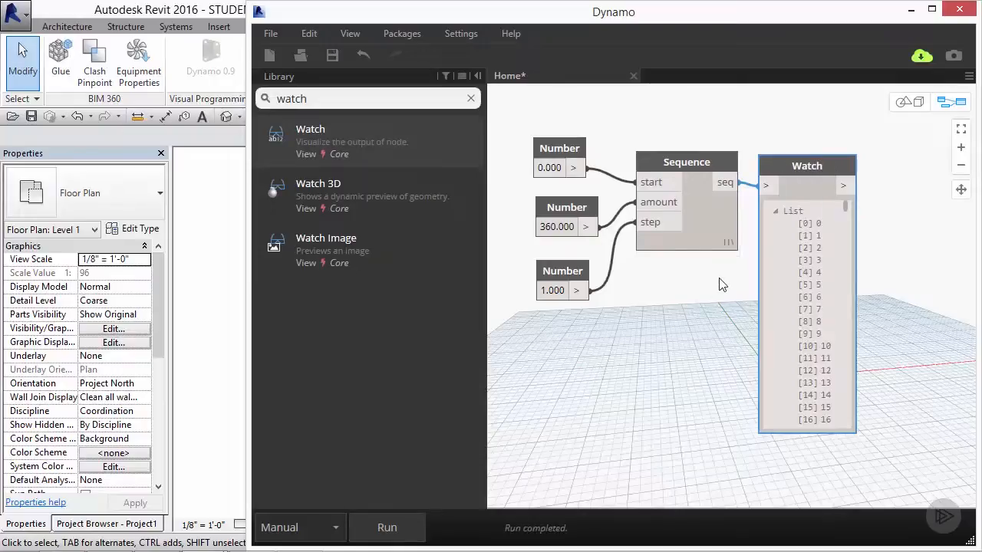
pyautogui.click(470, 99)
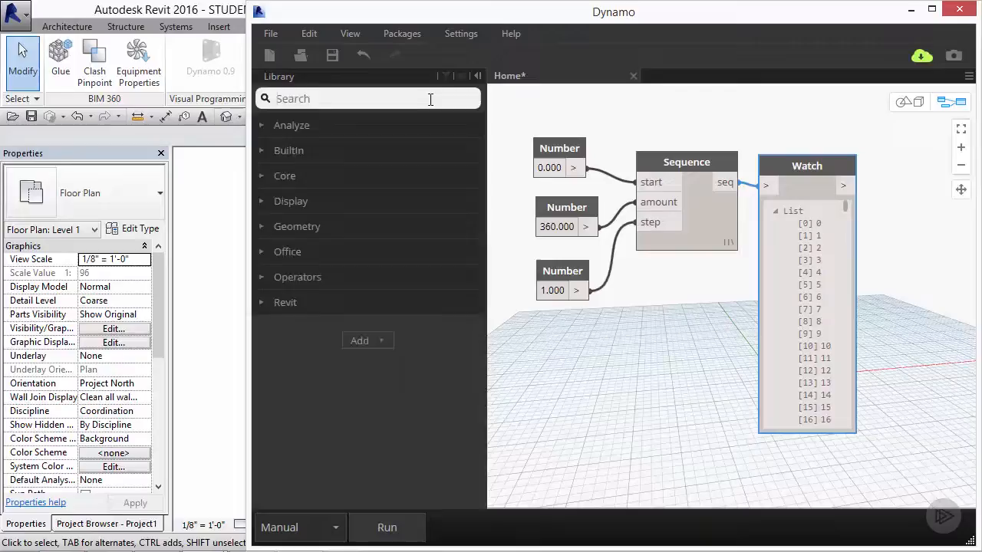
# Add List.FilterByBoolMask and wire the Sequence output into its list input.
pyautogui.write('list.filter')
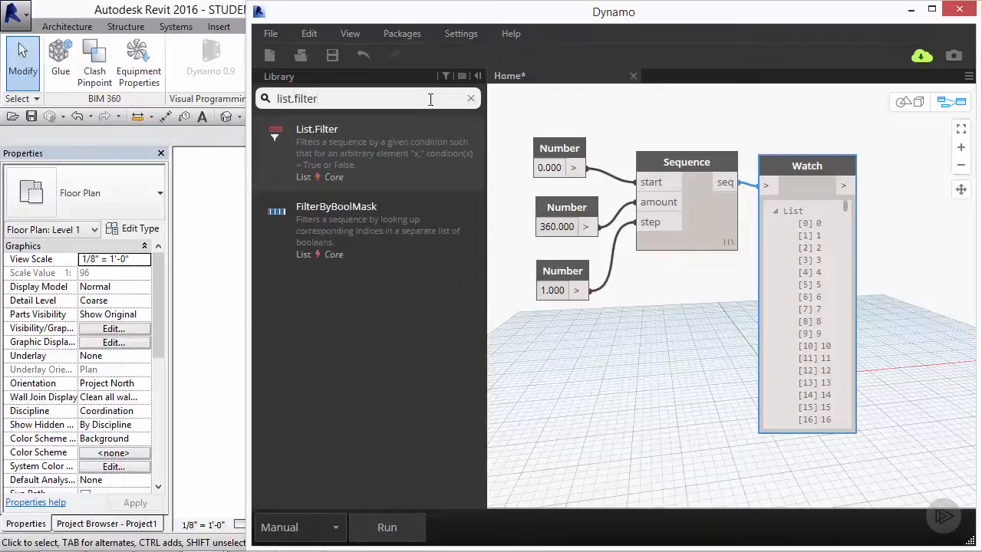
pyautogui.moveTo(400, 219)
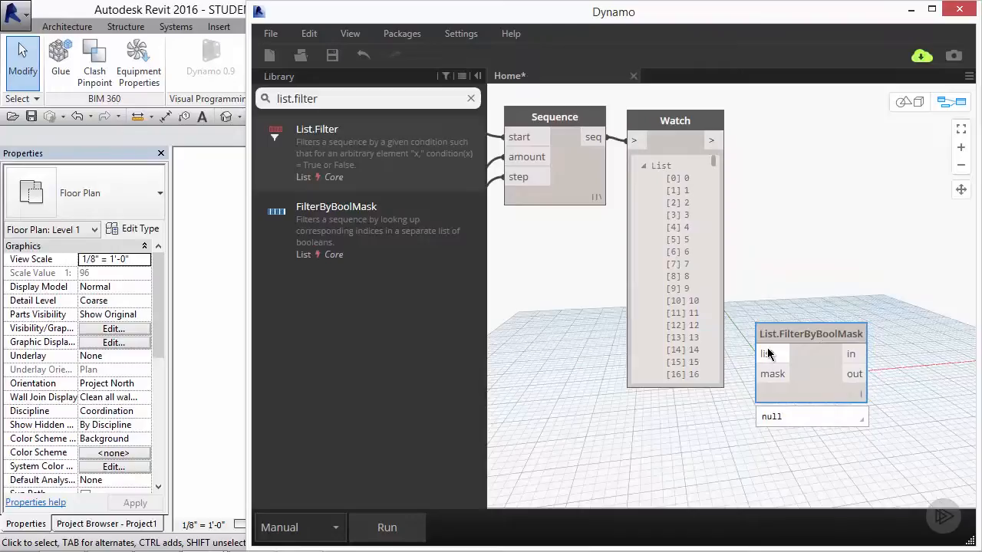
pyautogui.moveTo(765, 354)
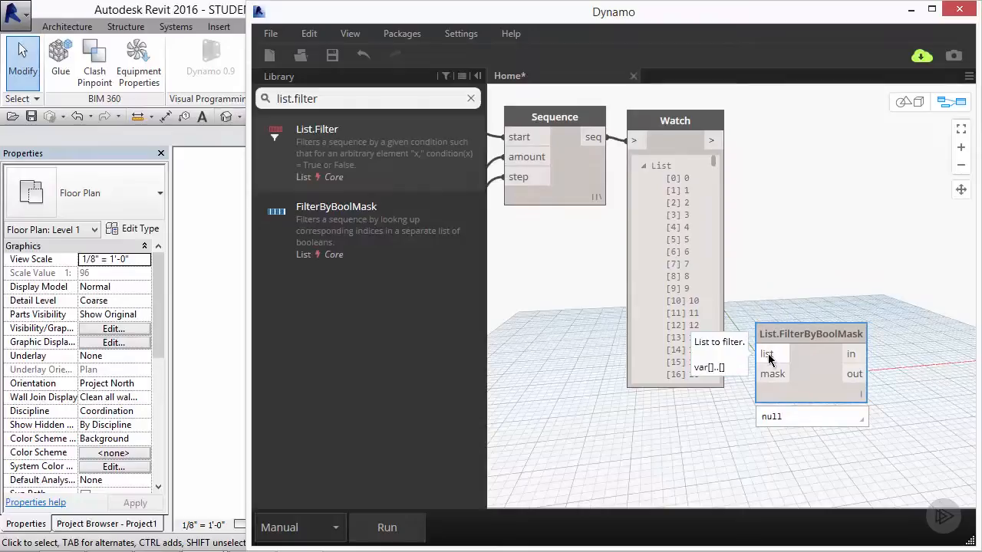
pyautogui.moveTo(773, 376)
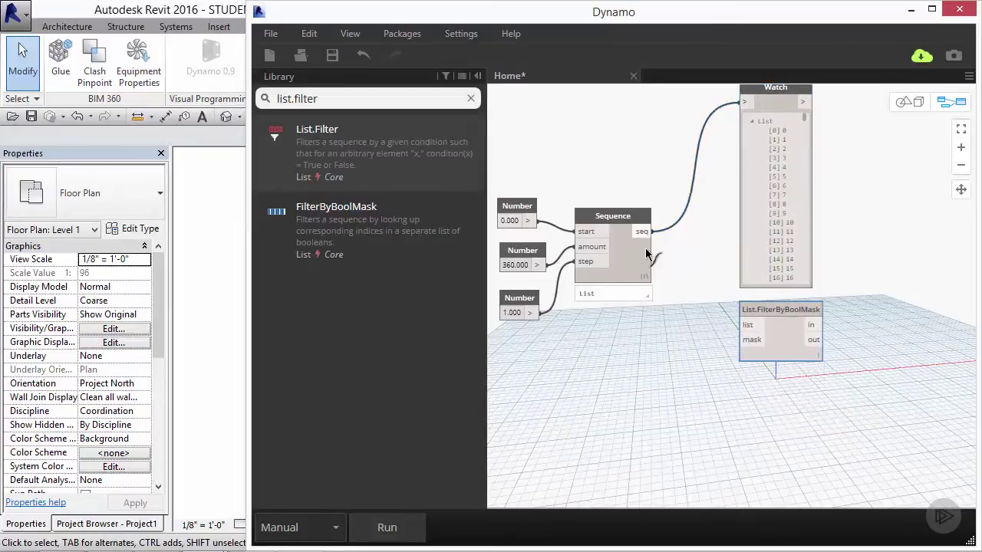
pyautogui.moveTo(656, 231); pyautogui.dragTo(748, 325)
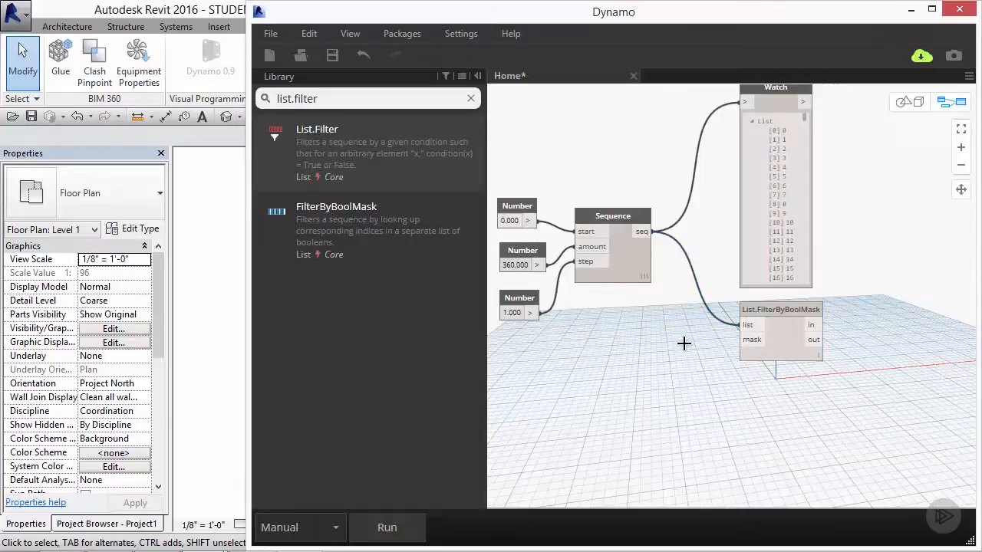
pyautogui.moveTo(767, 321)
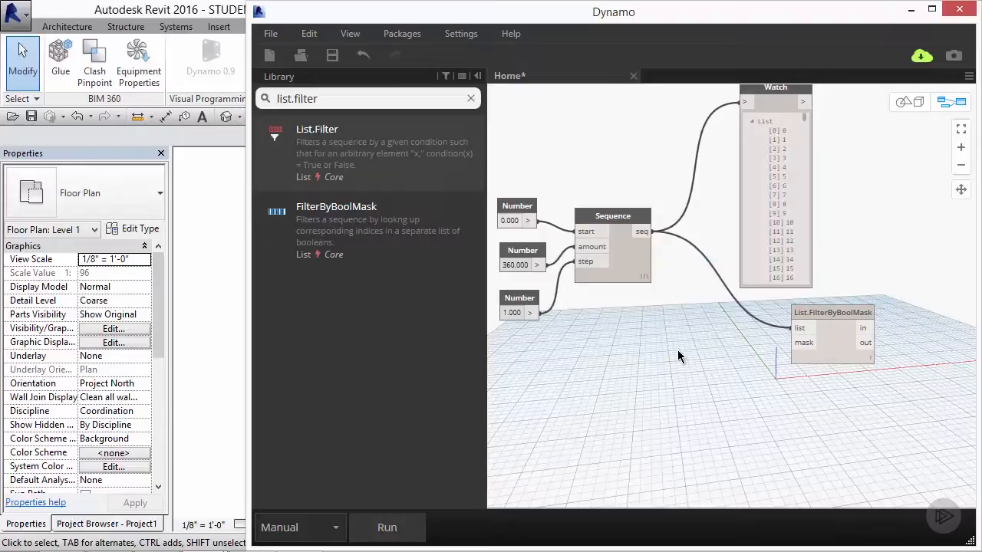
pyautogui.moveTo(698, 356)
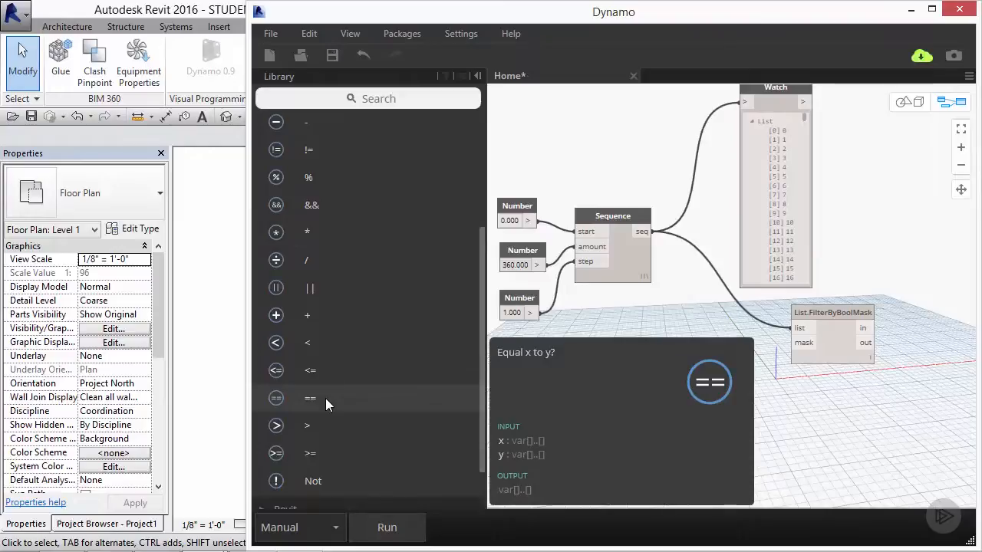
pyautogui.moveTo(322, 400)
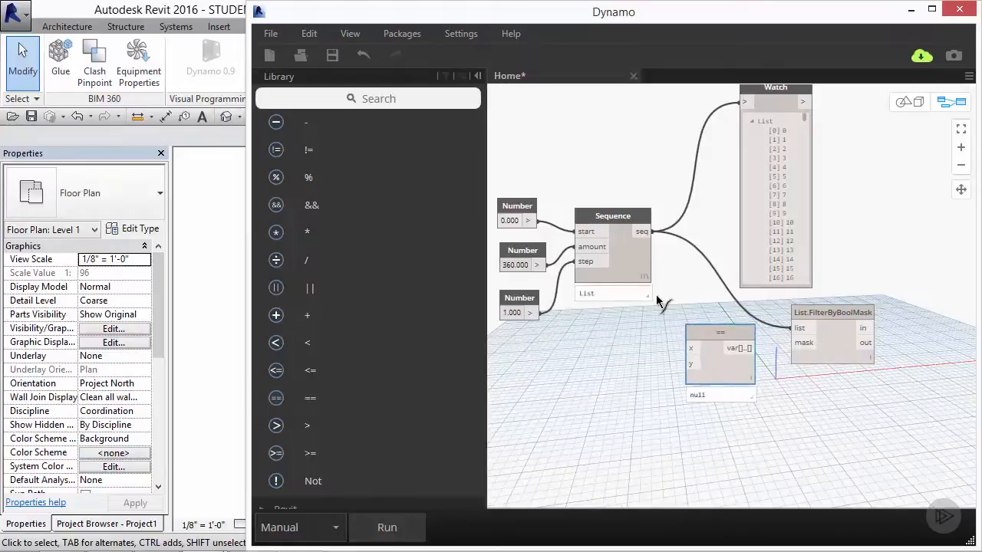
# Pan the graph to bring the Watch and filter nodes into view.
pyautogui.moveTo(720, 331); pyautogui.dragTo(719, 355)
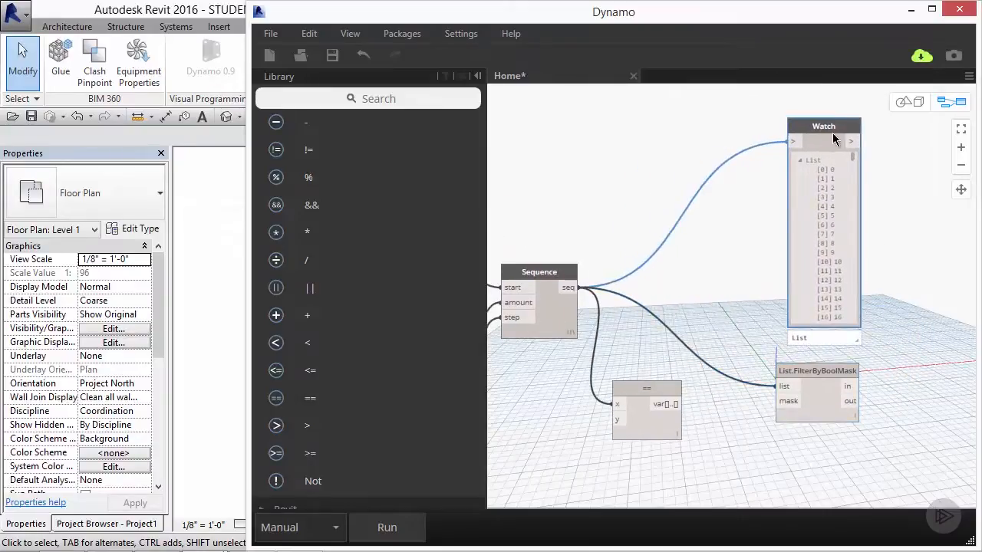
pyautogui.moveTo(308, 177)
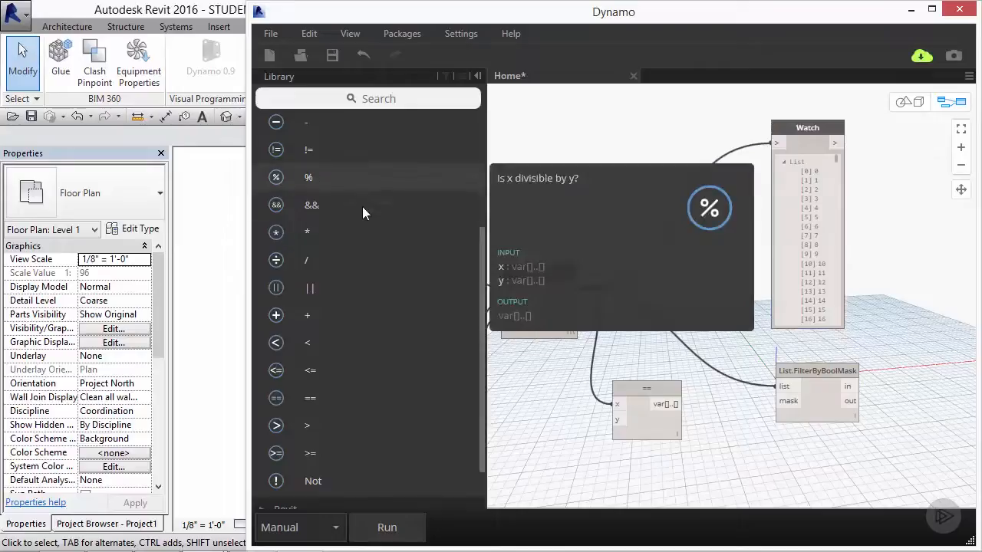
pyautogui.moveTo(328, 259)
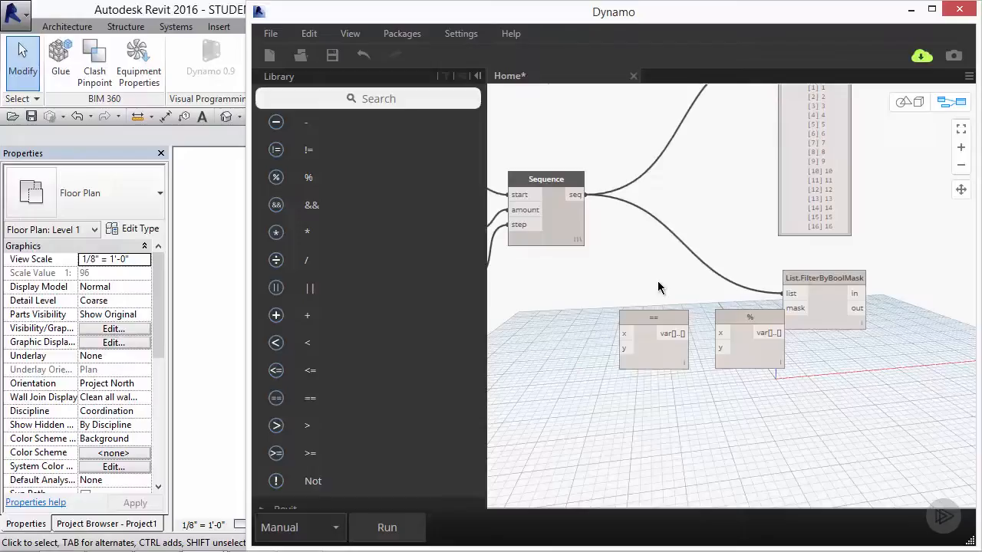
pyautogui.moveTo(660, 288); pyautogui.dragTo(666, 297)
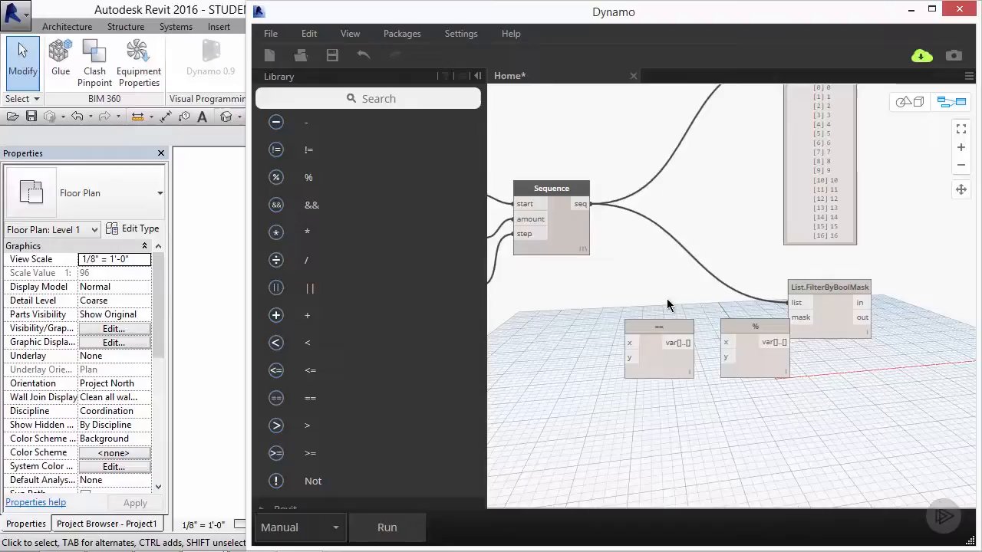
pyautogui.moveTo(709, 317)
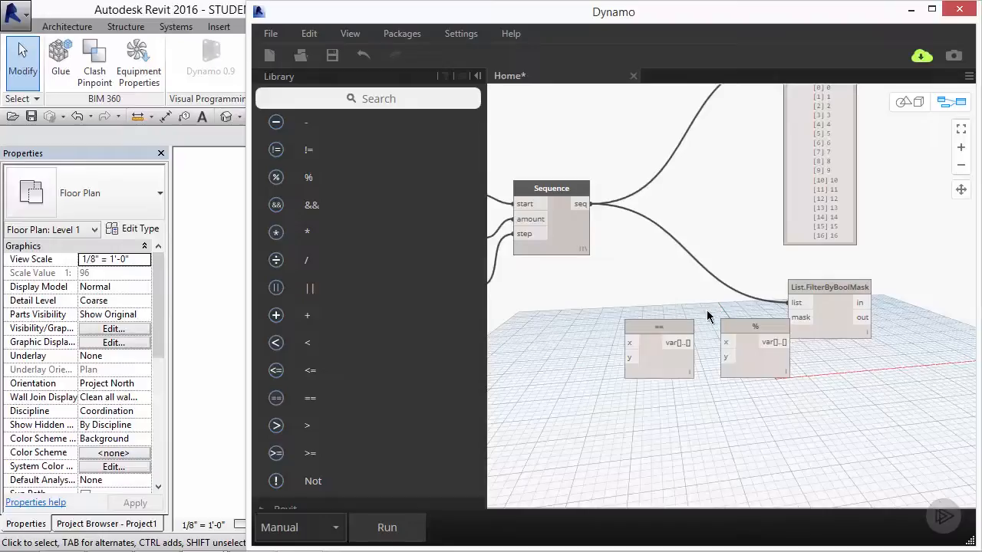
pyautogui.moveTo(770, 328)
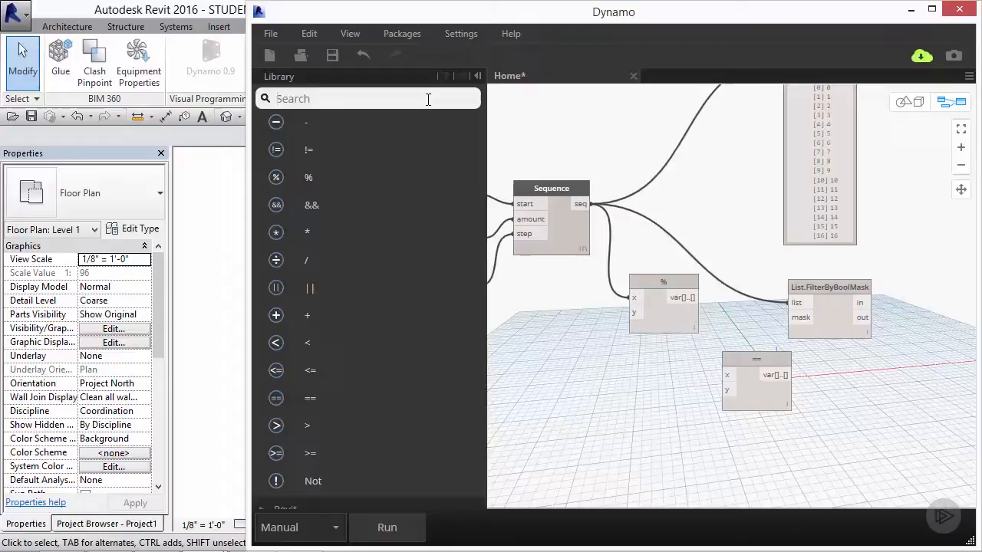
# Mask the filter with sequence % 2 == 0 and run the graph to evaluate it.
pyautogui.write('num')
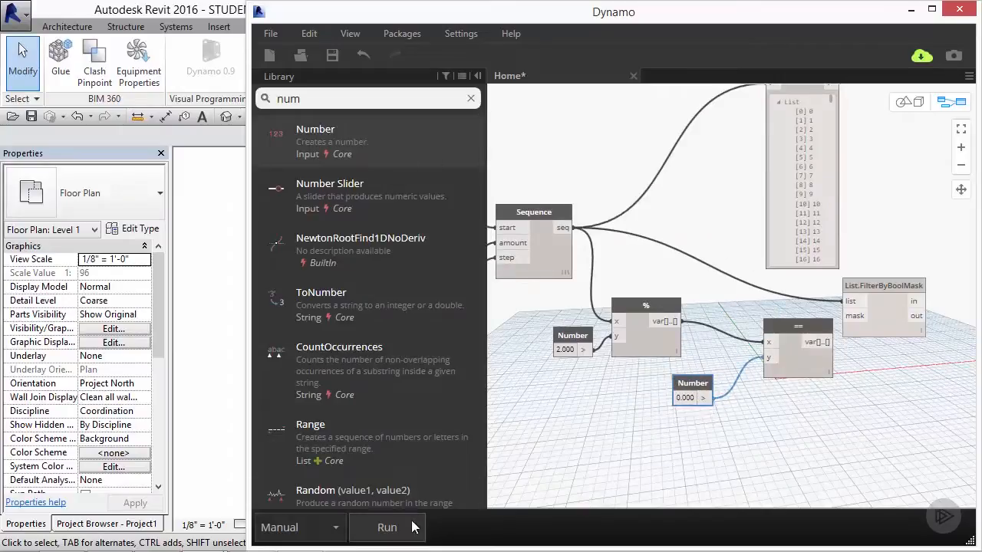
pyautogui.click(386, 527)
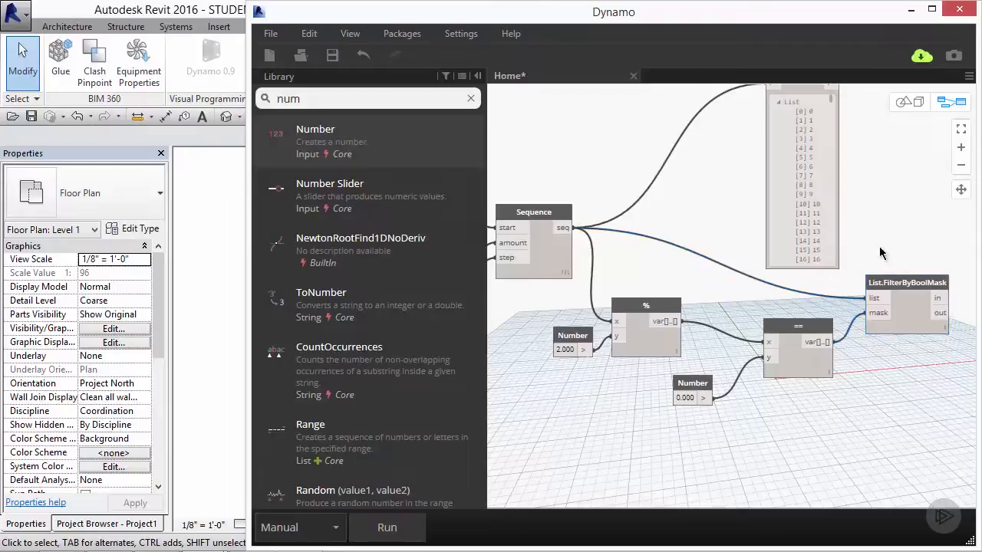
pyautogui.write('w')
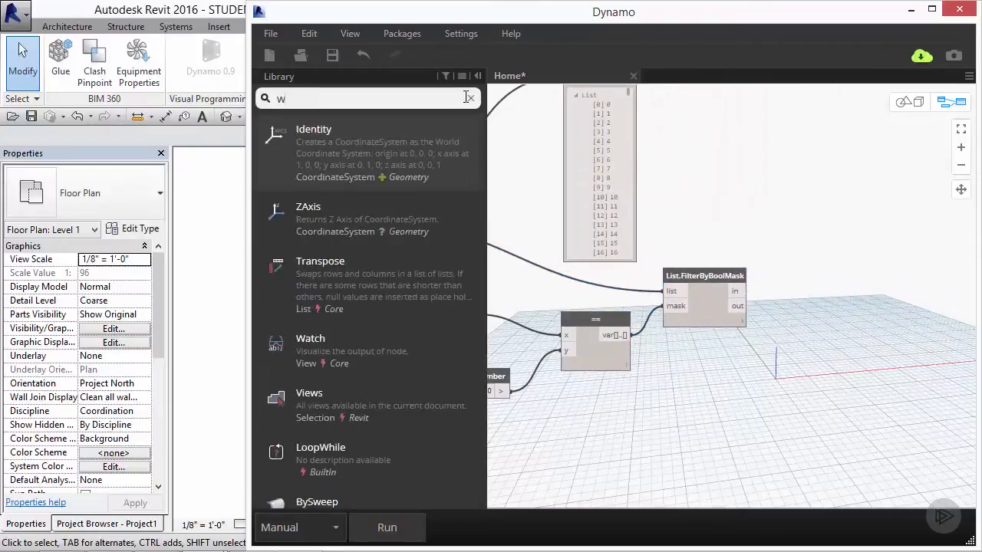
# Attach Watch nodes to the filter's in and out outputs to show kept and rejected items.
pyautogui.write('atch')
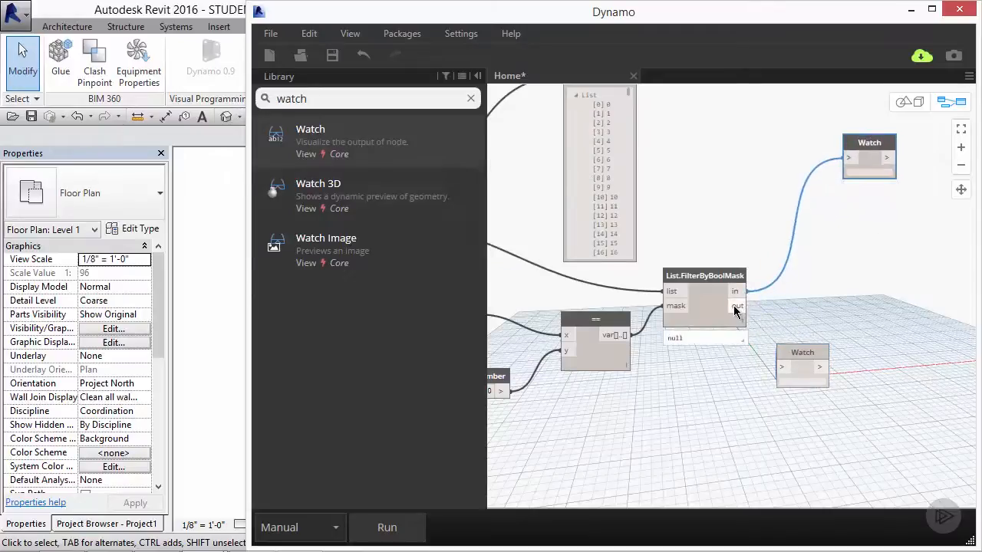
pyautogui.moveTo(802, 352); pyautogui.dragTo(866, 354)
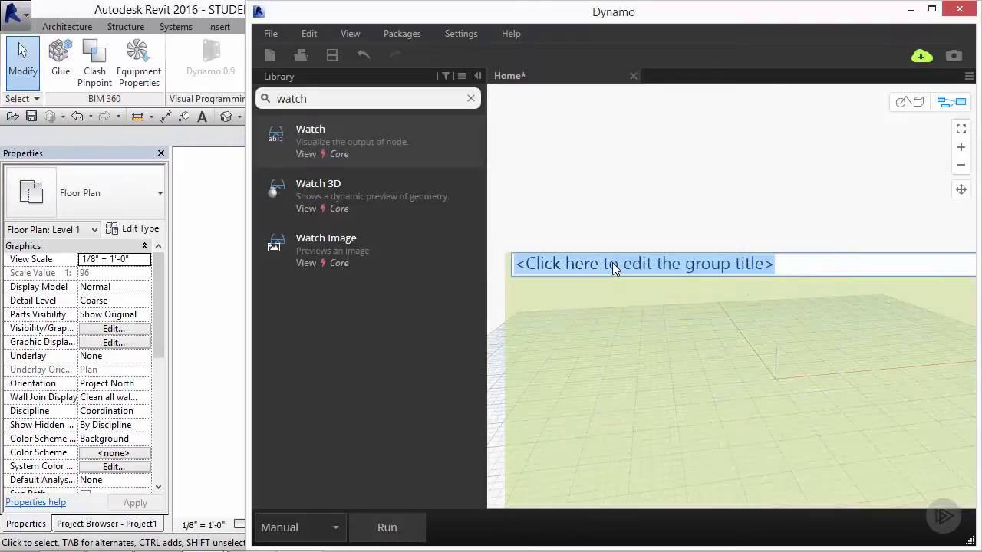
# Title the group 'Odd/even Test'.
pyautogui.write('Odd/even')
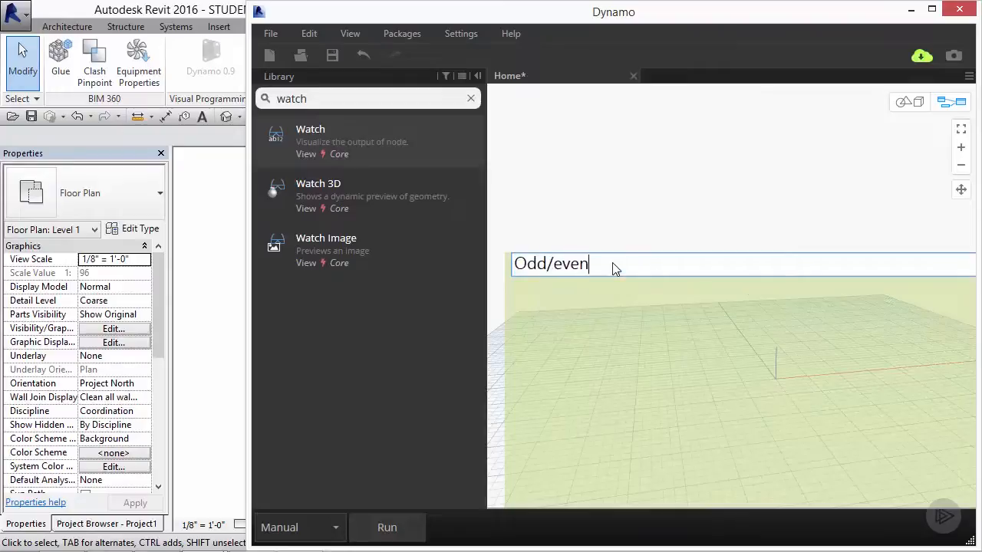
pyautogui.write('Test')
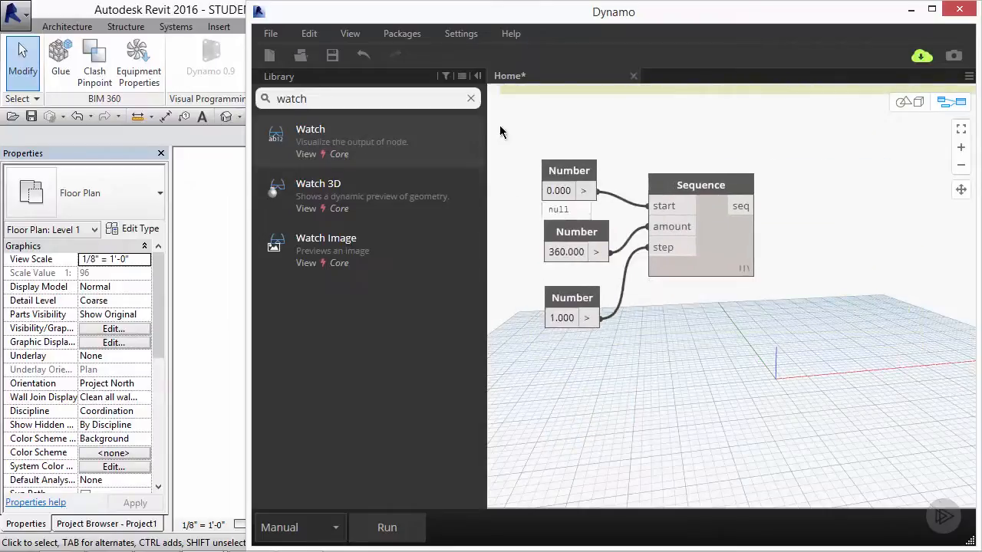
pyautogui.click(470, 98)
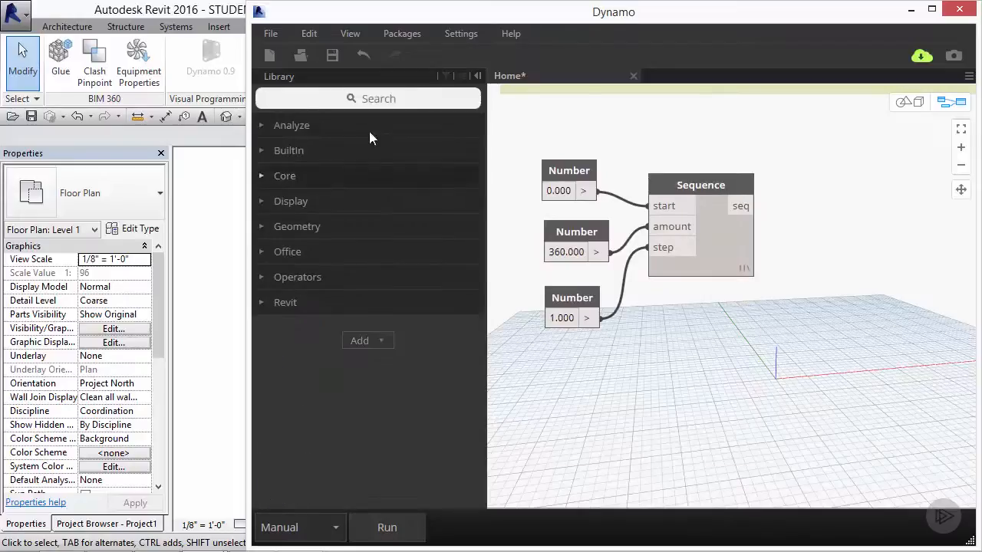
pyautogui.write('polycurve.bypoint')
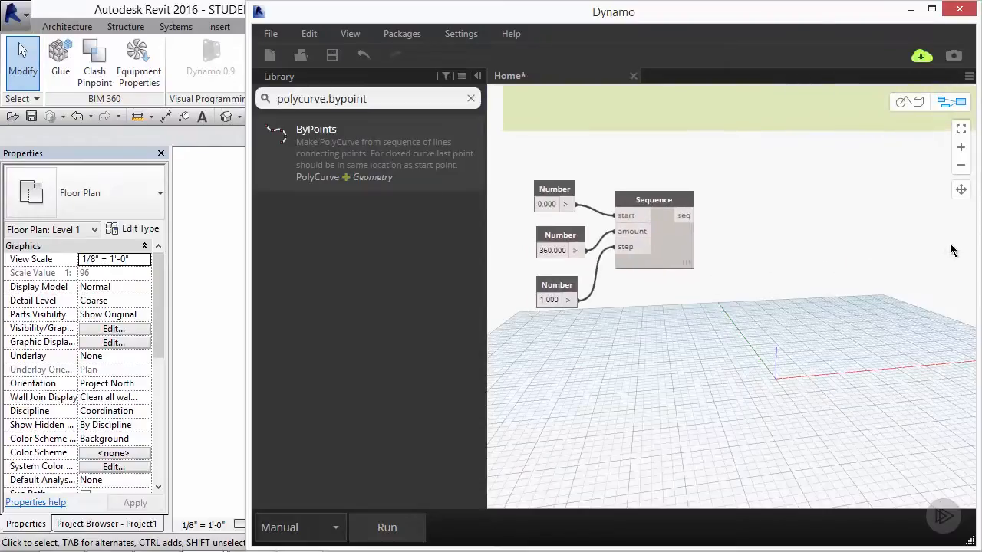
pyautogui.click(471, 98)
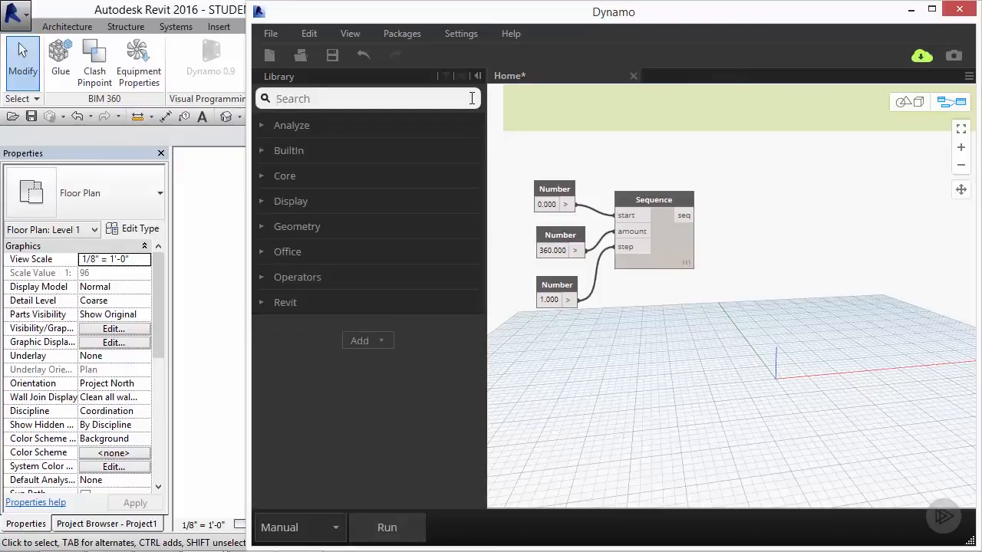
# Add Point.ByCoordinates with Sequence on x and run to preview a row of points.
pyautogui.write('oint')
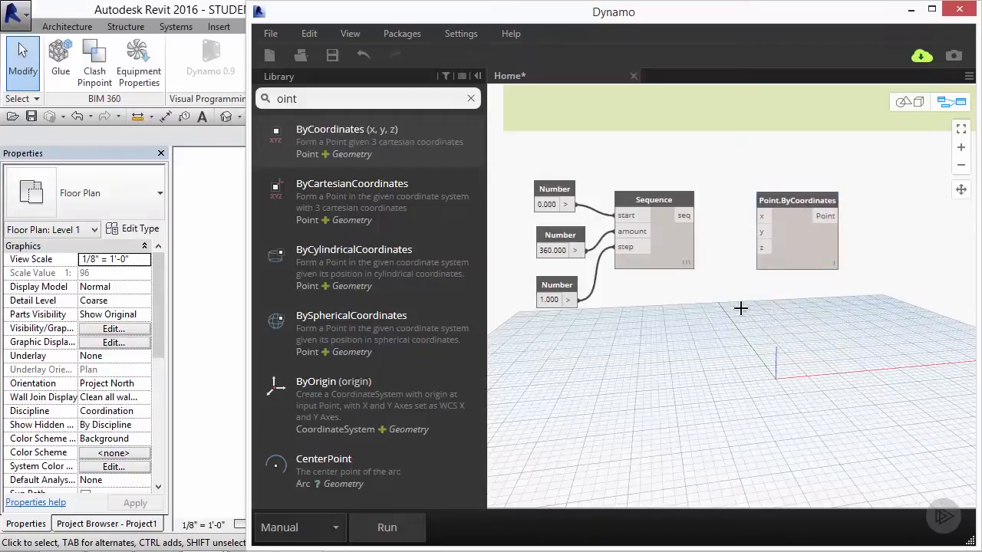
pyautogui.click(470, 98)
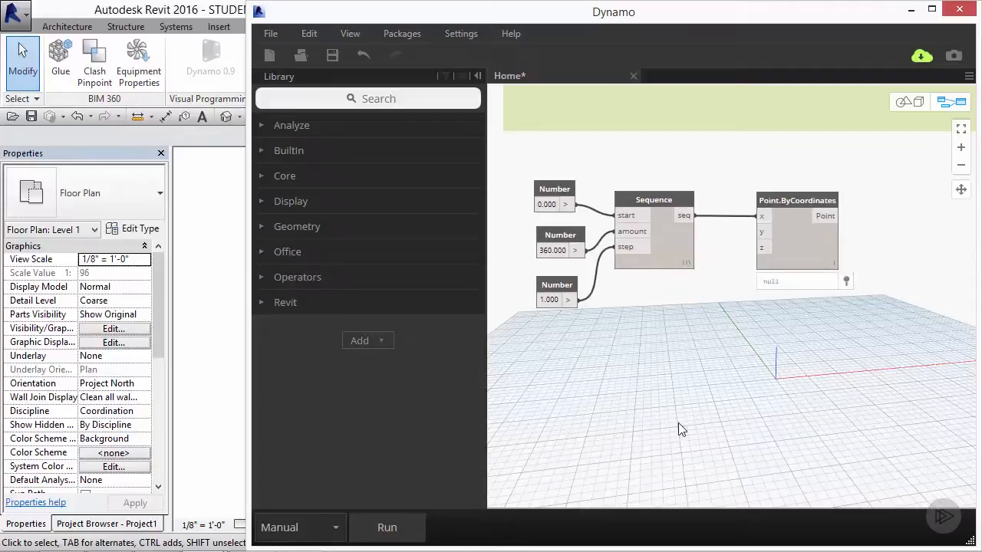
pyautogui.click(386, 528)
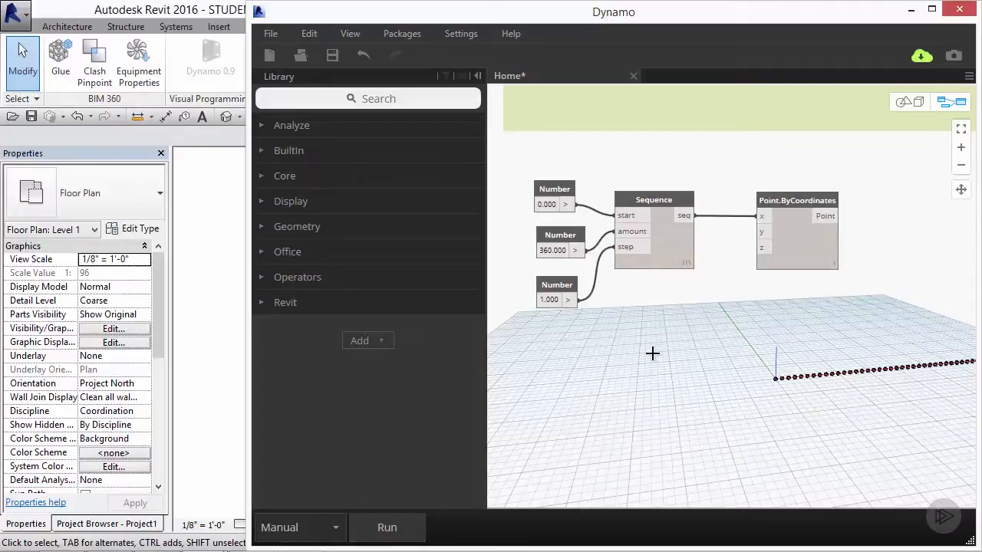
pyautogui.moveTo(678, 359)
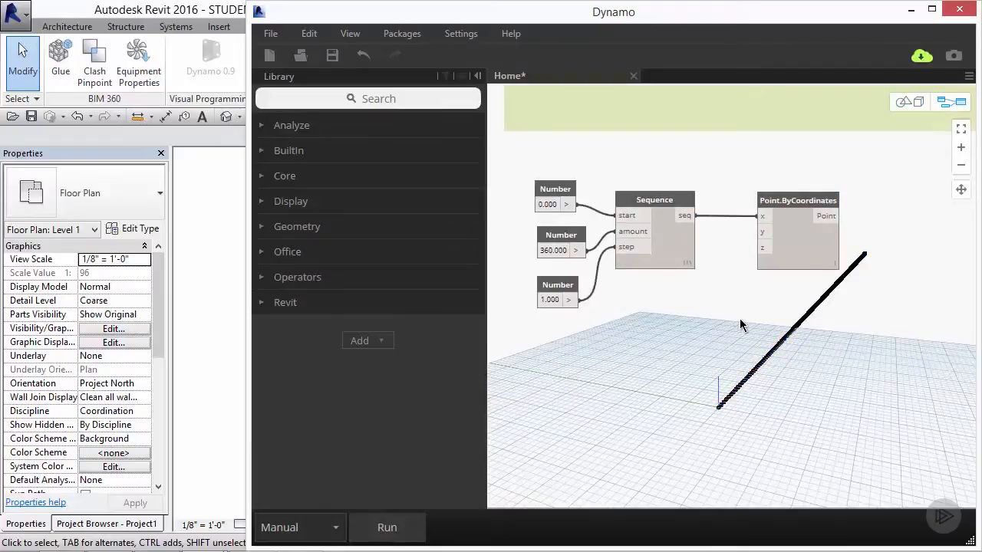
pyautogui.moveTo(849, 299)
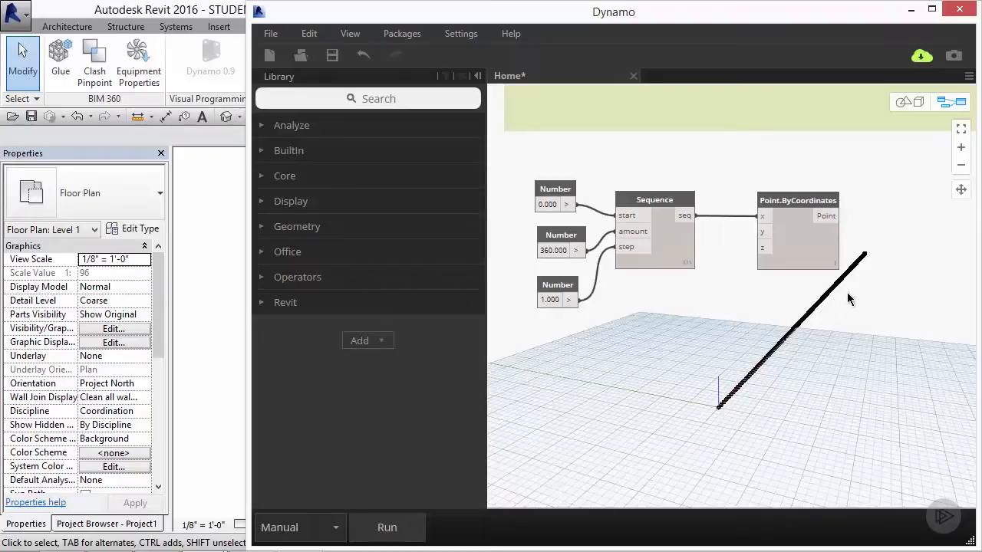
pyautogui.moveTo(871, 259)
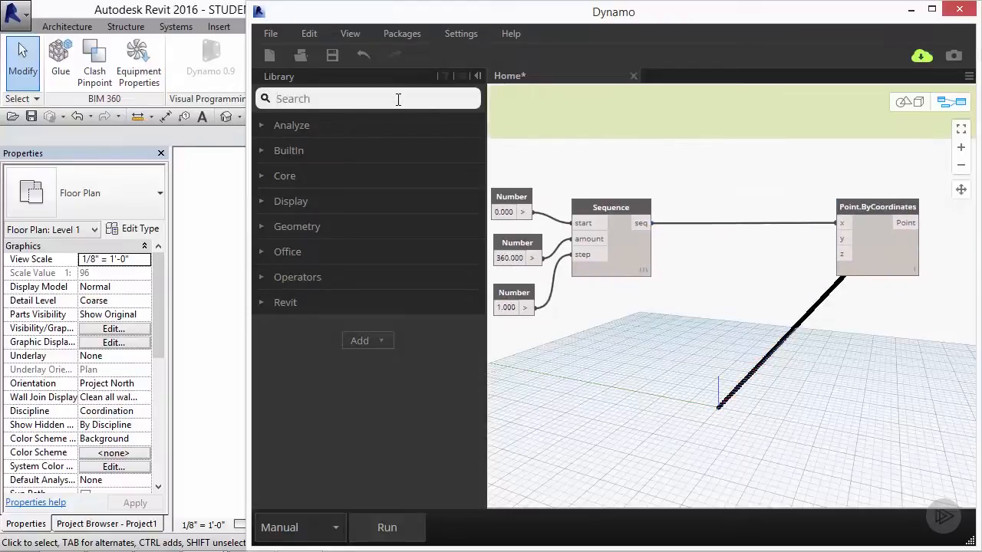
# Insert Math.DegreesToRadians before the point x input and orbit to inspect the shorter row.
pyautogui.write('degrees to radians')
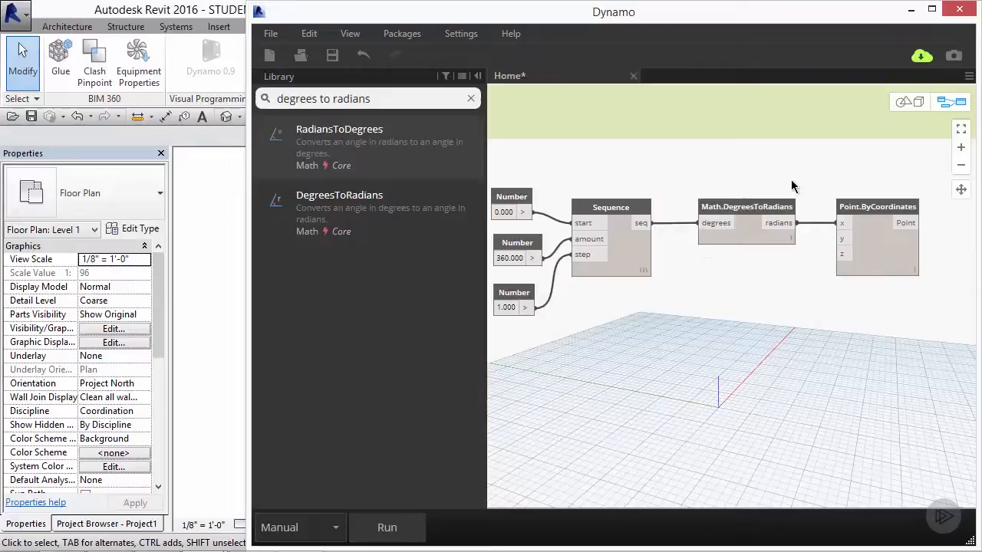
pyautogui.click(386, 528)
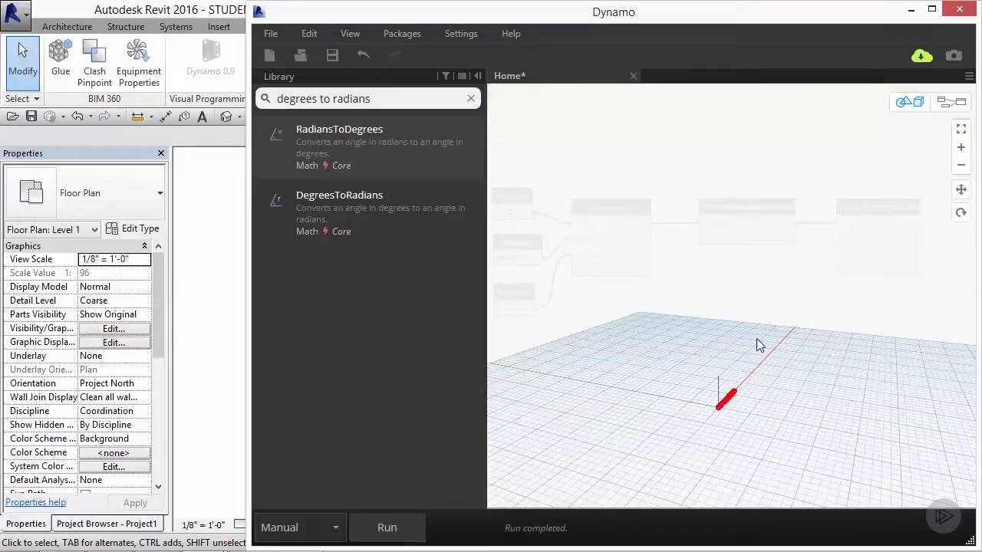
pyautogui.moveTo(759, 345); pyautogui.dragTo(691, 418)
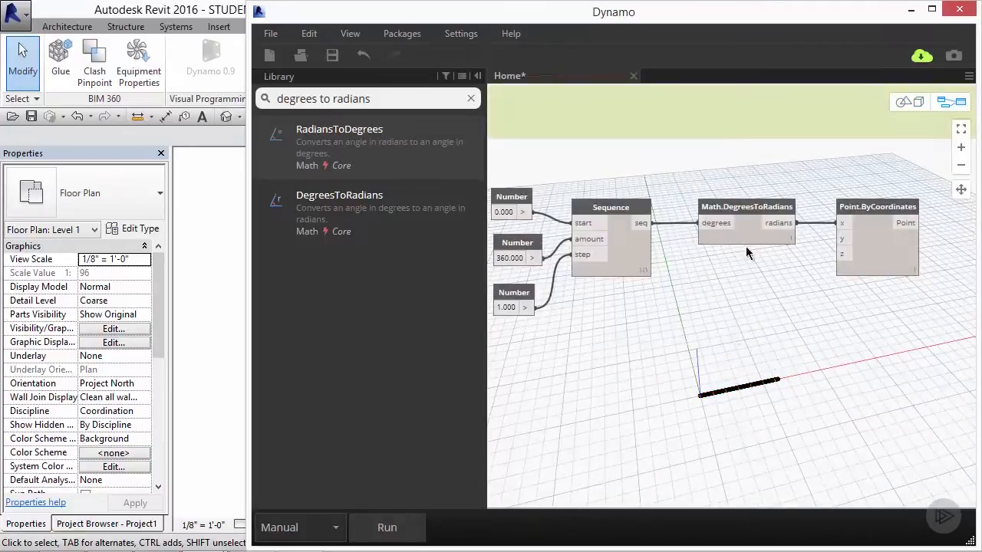
pyautogui.click(470, 98)
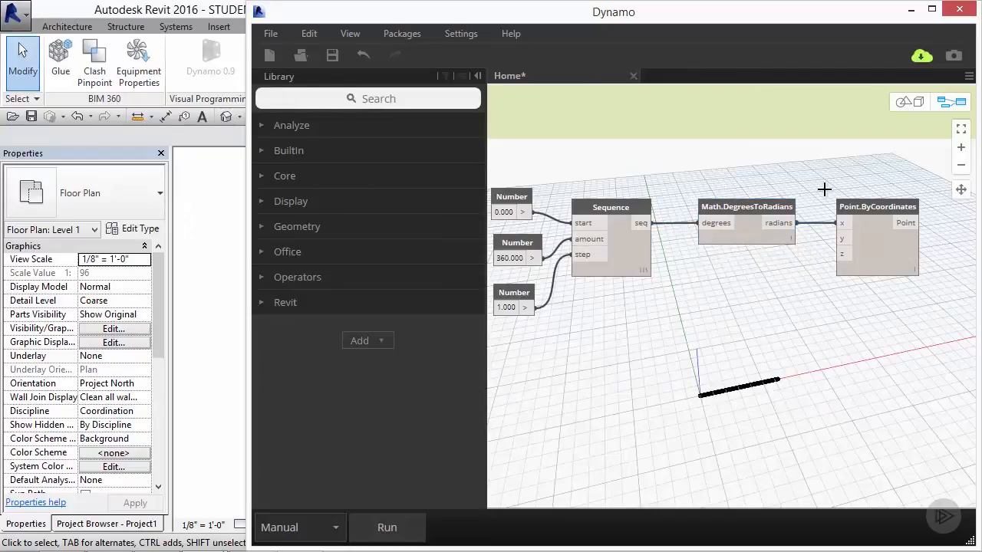
pyautogui.moveTo(824, 191)
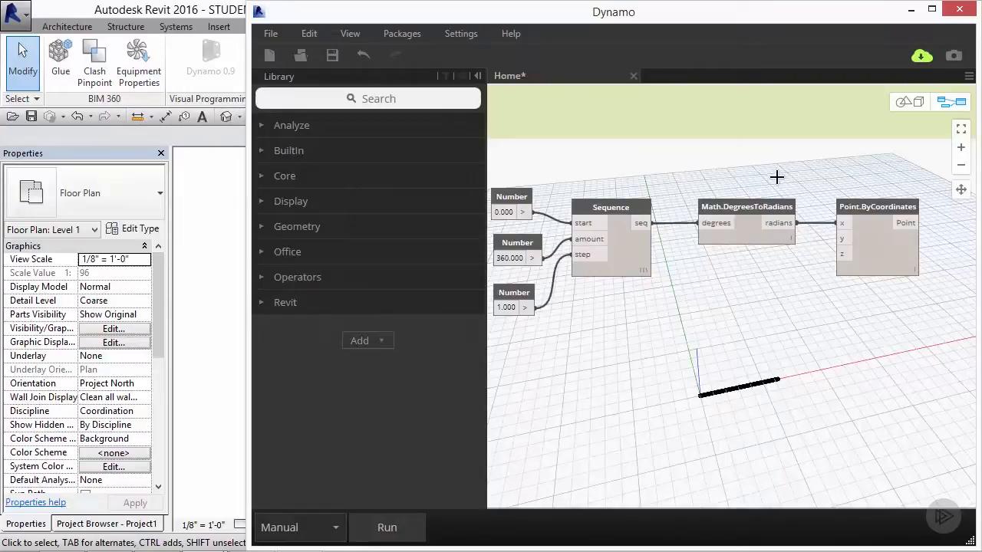
pyautogui.moveTo(525, 129)
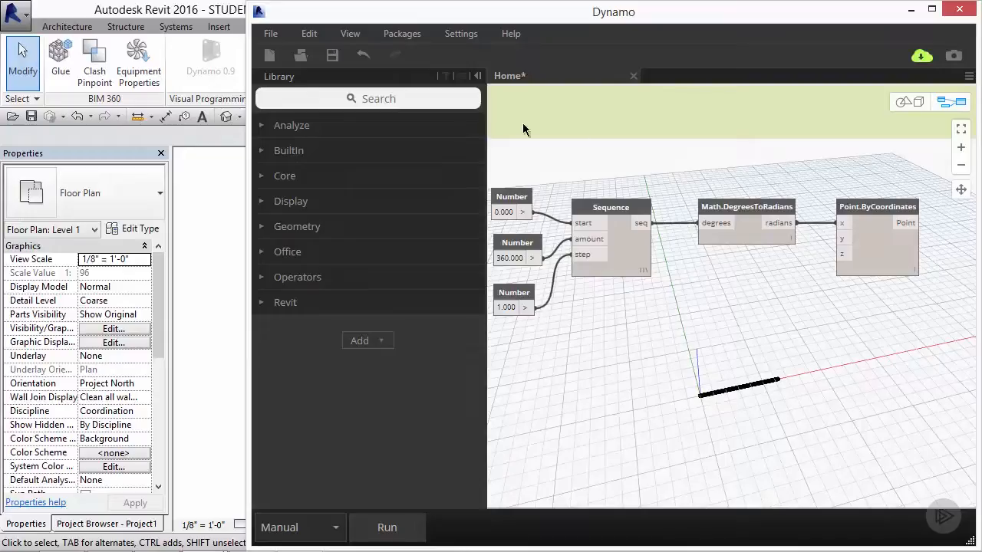
# Place and position a Math.Sin node, then search 'mul' for a multiplication node.
pyautogui.write('m')
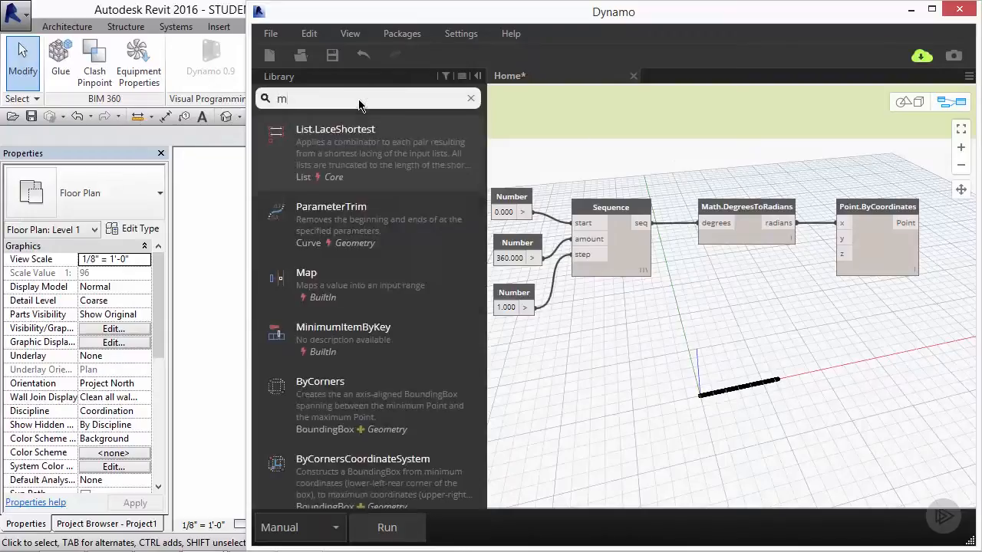
pyautogui.write('ath.sine')
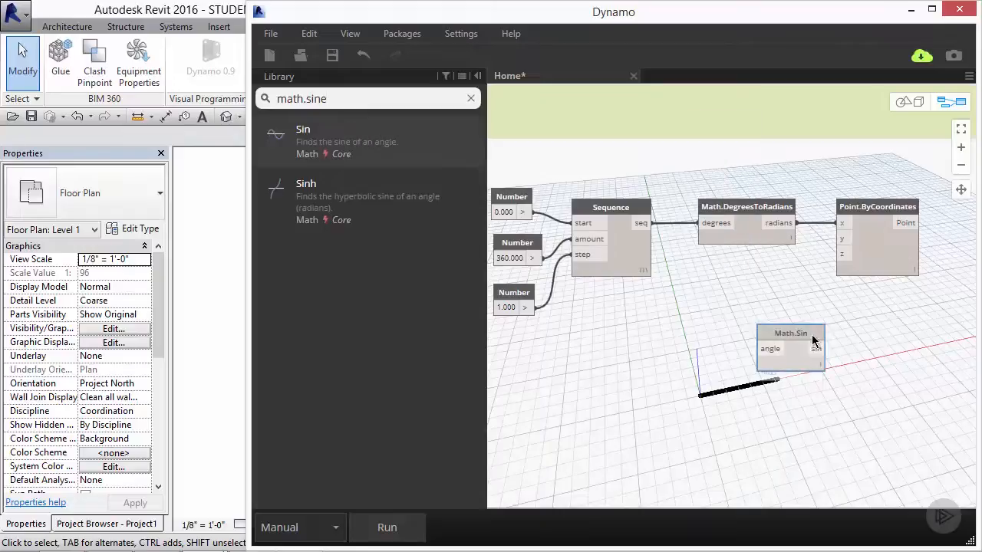
pyautogui.moveTo(790, 341); pyautogui.dragTo(747, 276)
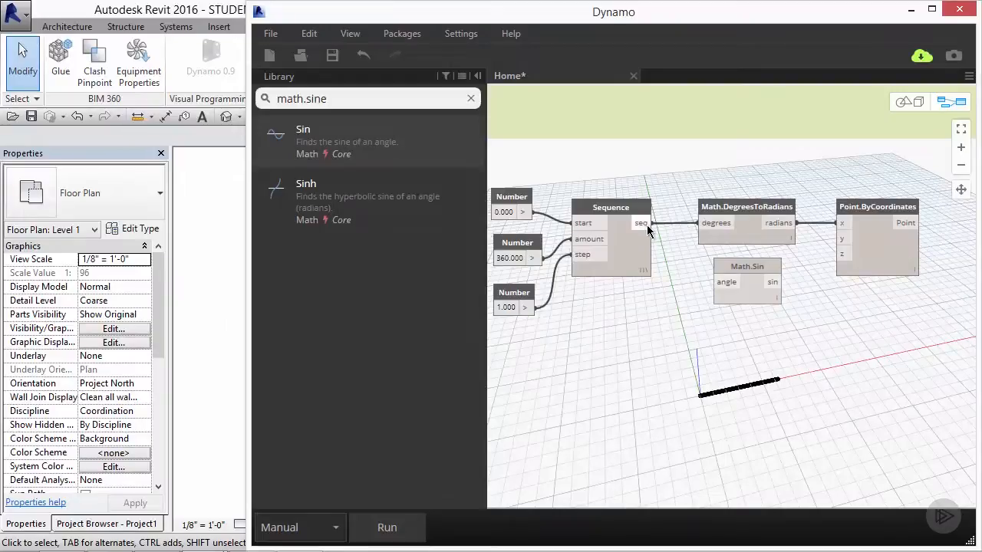
pyautogui.moveTo(773, 282)
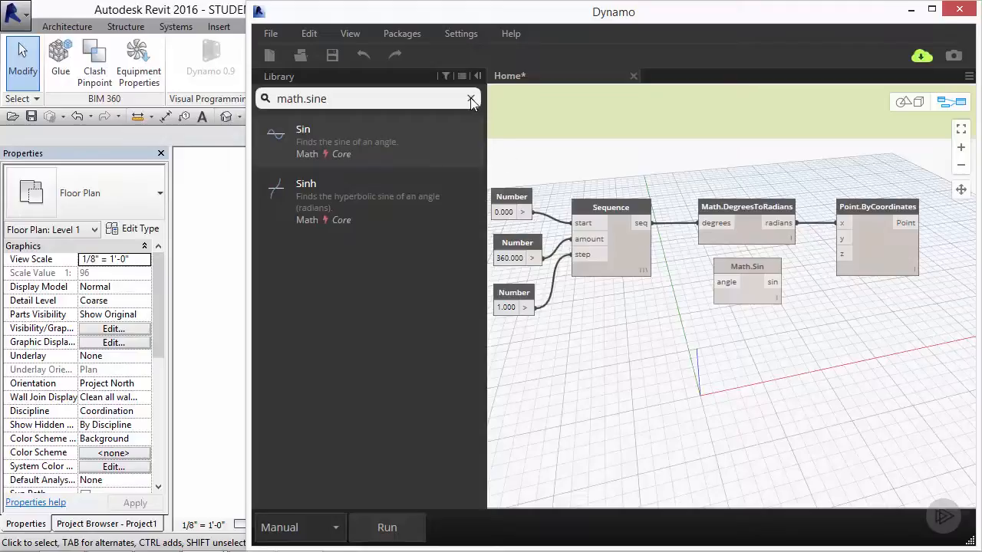
pyautogui.write('mul')
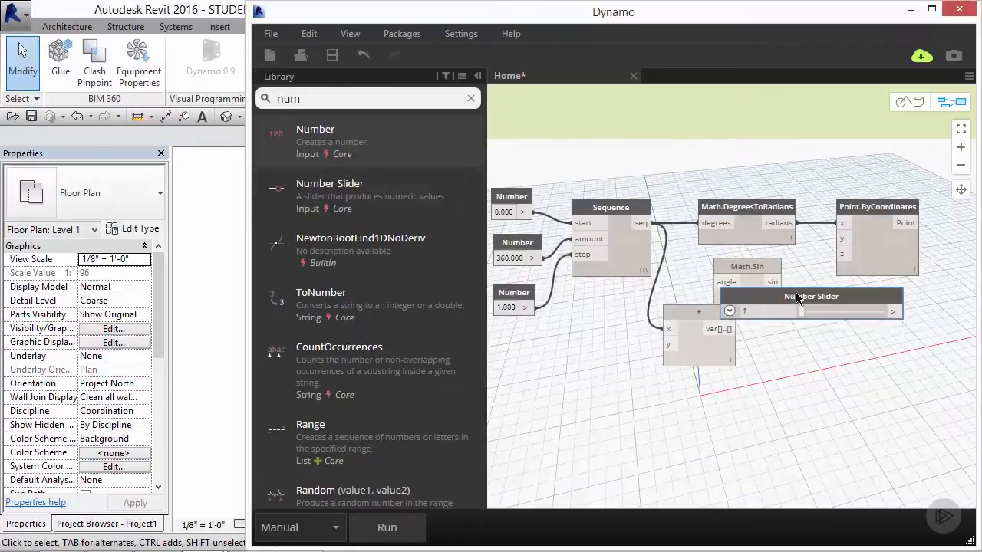
# Feed a Number Slider with maximum 5 into the multiplication and wire its output onward.
pyautogui.moveTo(811, 296); pyautogui.dragTo(600, 377)
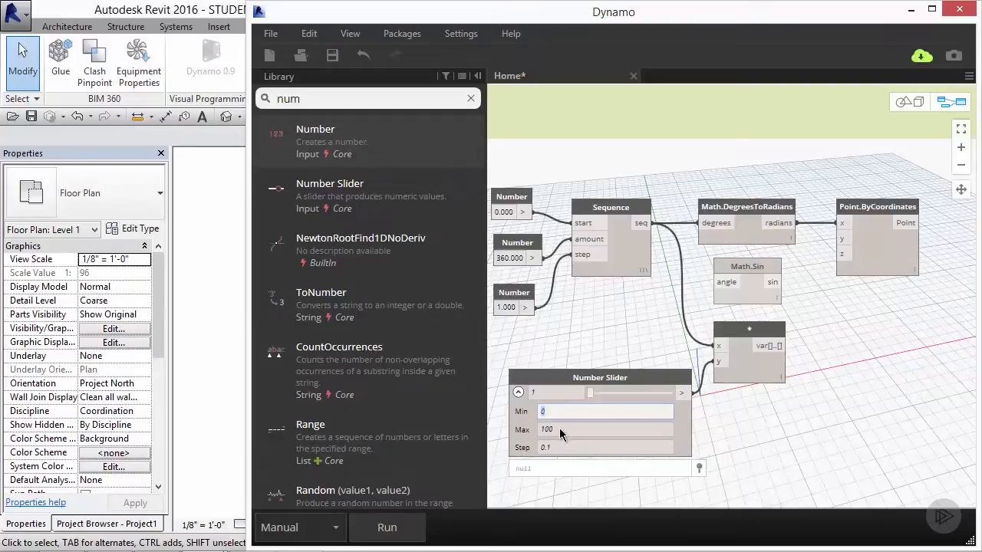
pyautogui.doubleClick(546, 429)
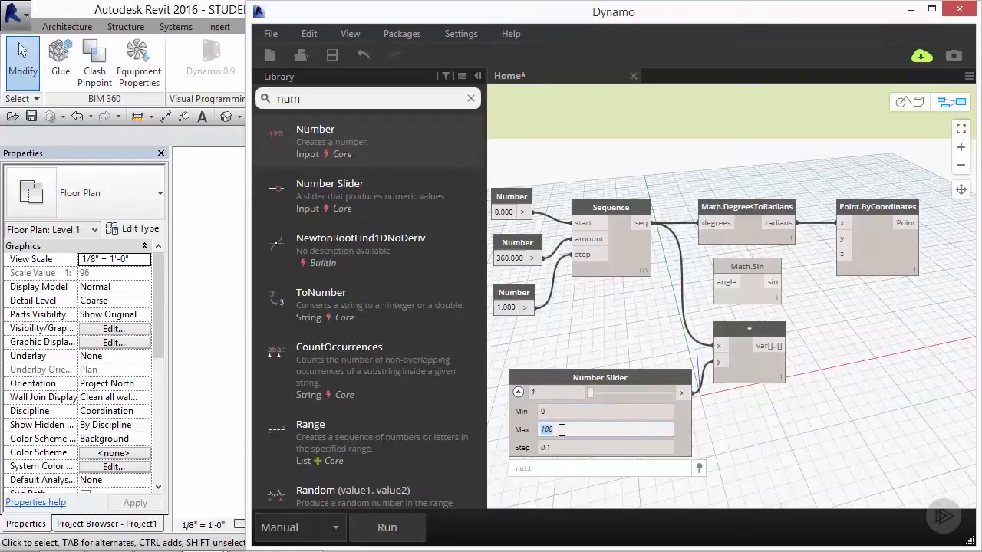
pyautogui.write('5')
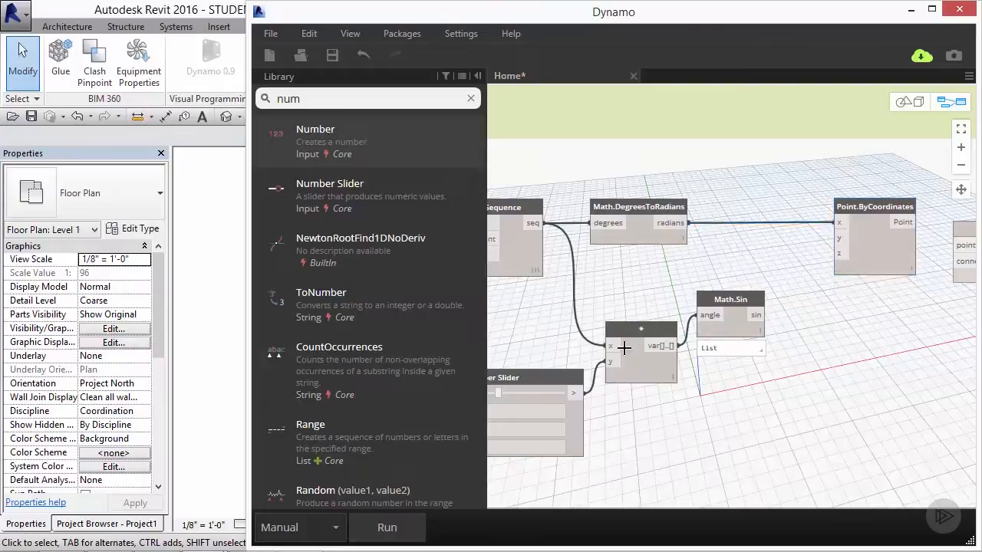
pyautogui.moveTo(641, 349); pyautogui.dragTo(802, 456)
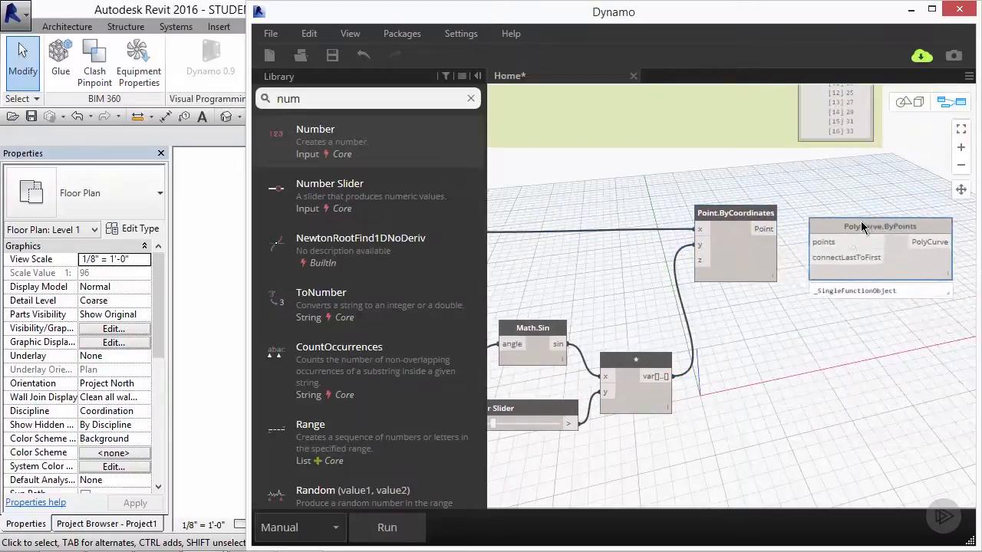
# Select PolyCurve.ByPoints, collapse the second slider's range settings, and open the run-mode choices.
pyautogui.click(387, 527)
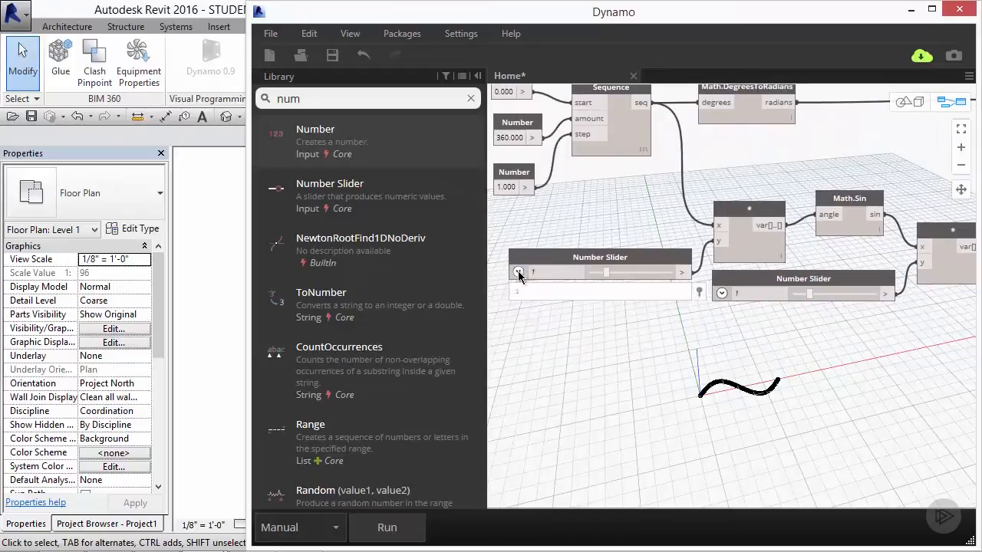
pyautogui.click(300, 528)
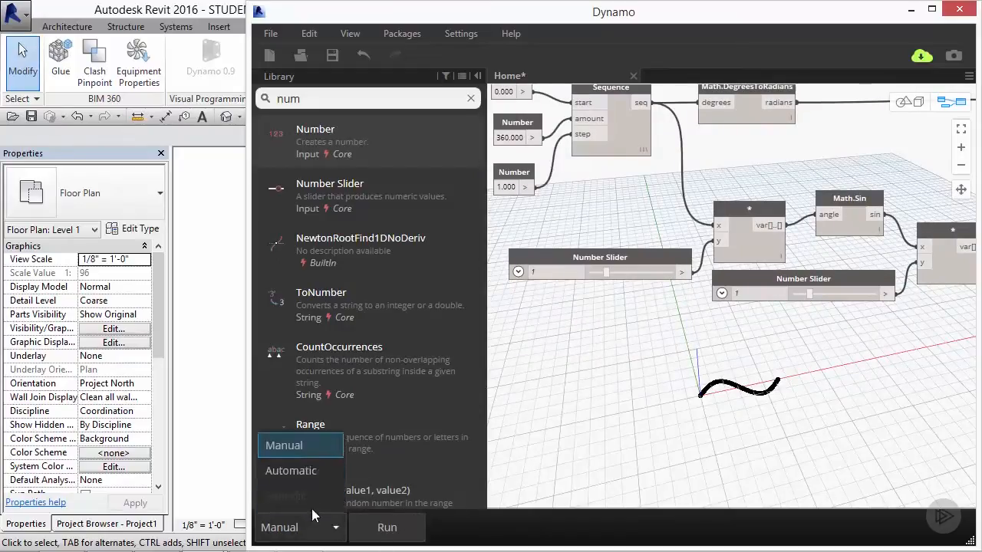
pyautogui.click(291, 471)
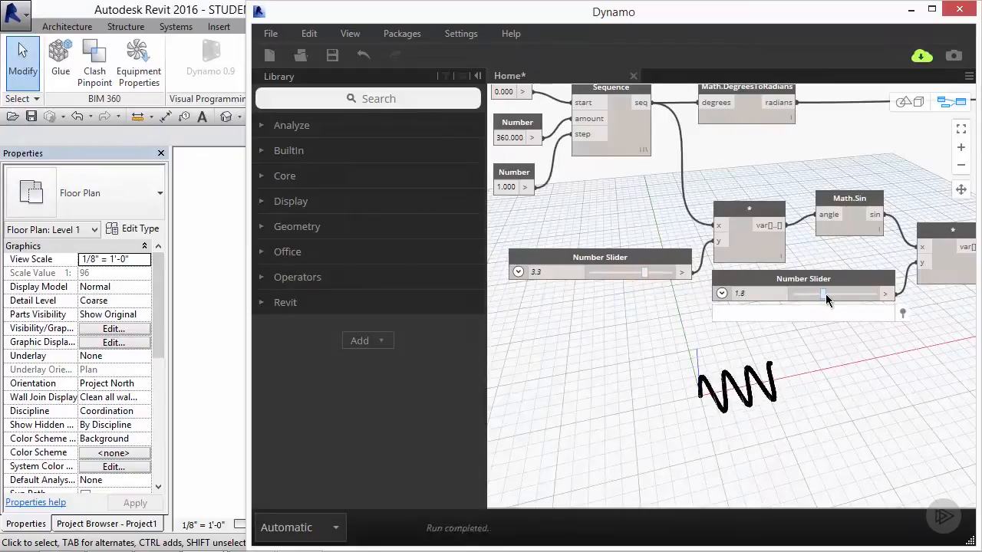
# Try frequencies 2.7, 0.6, 1.9 and 2.6 with the sliders, adjusting amplitude around 2.3.
pyautogui.moveTo(823, 293); pyautogui.dragTo(842, 294)
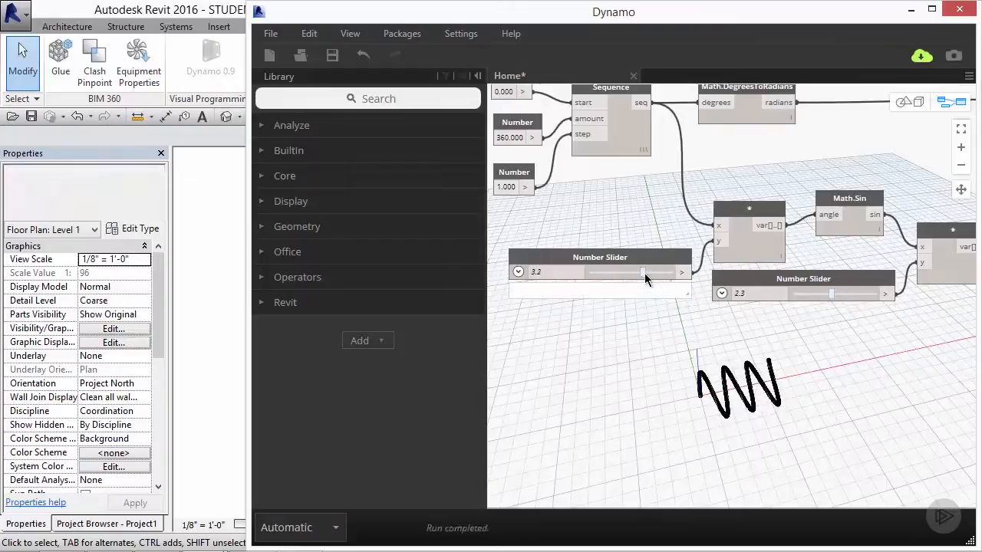
pyautogui.moveTo(656, 272); pyautogui.dragTo(633, 273)
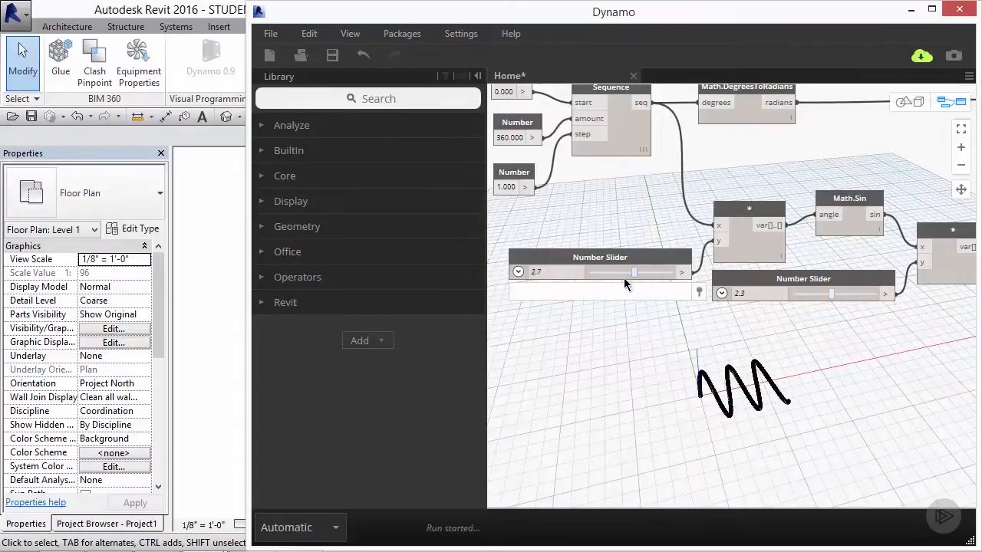
pyautogui.moveTo(634, 273); pyautogui.dragTo(600, 272)
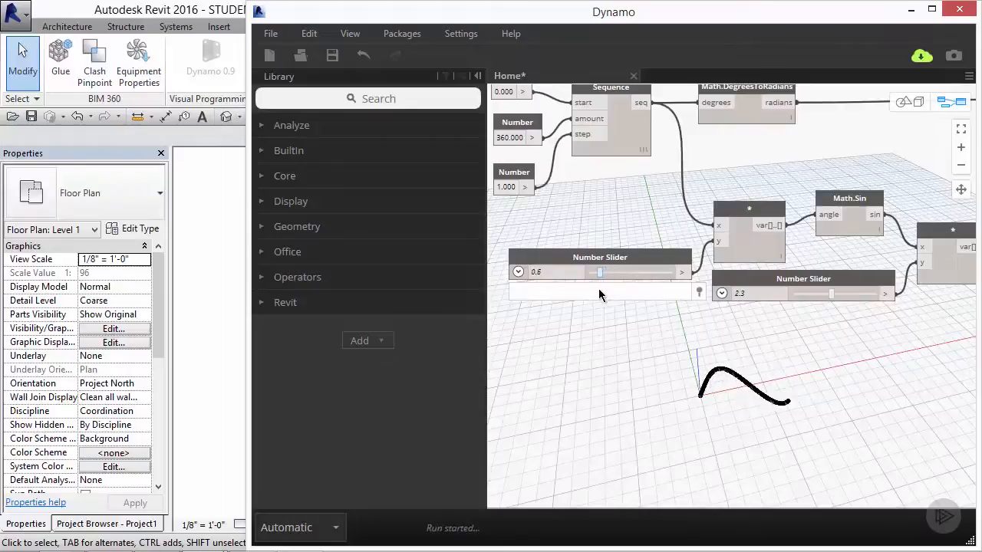
pyautogui.moveTo(600, 272); pyautogui.dragTo(622, 272)
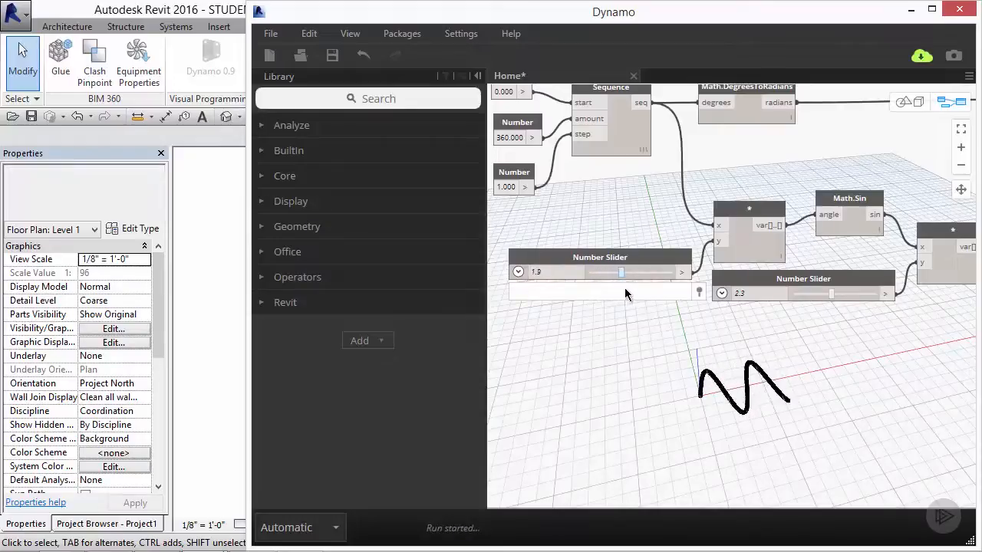
pyautogui.moveTo(621, 272); pyautogui.dragTo(631, 273)
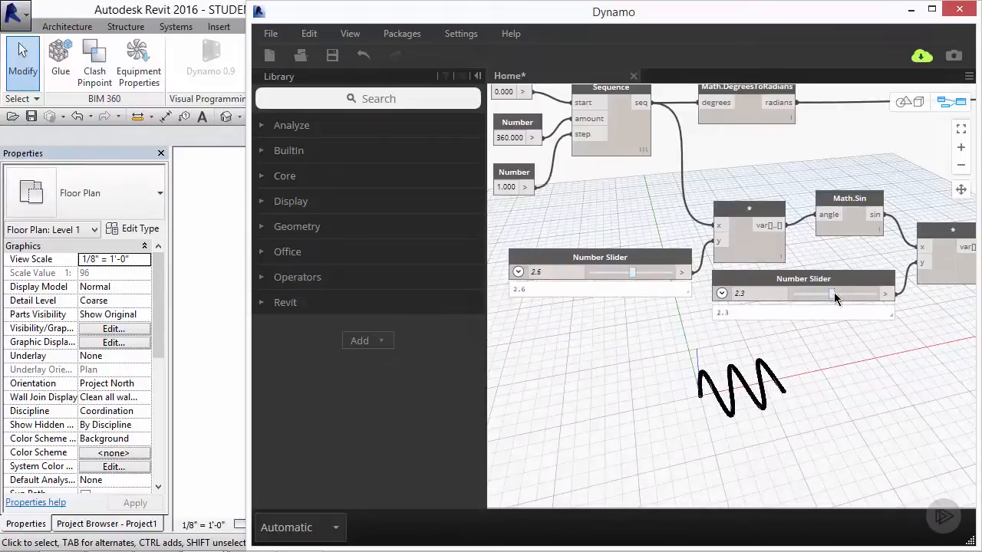
pyautogui.moveTo(828, 294); pyautogui.dragTo(805, 294)
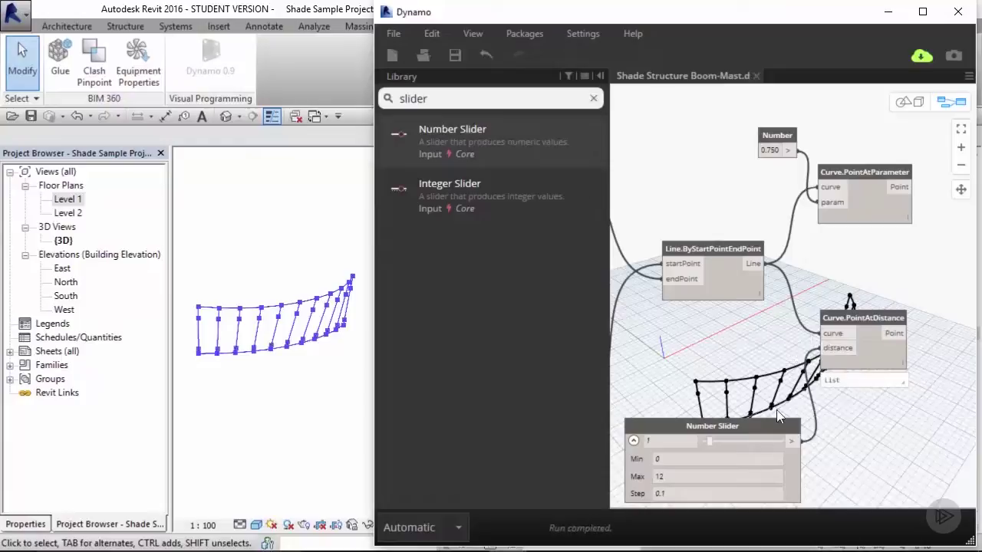
pyautogui.moveTo(792, 359)
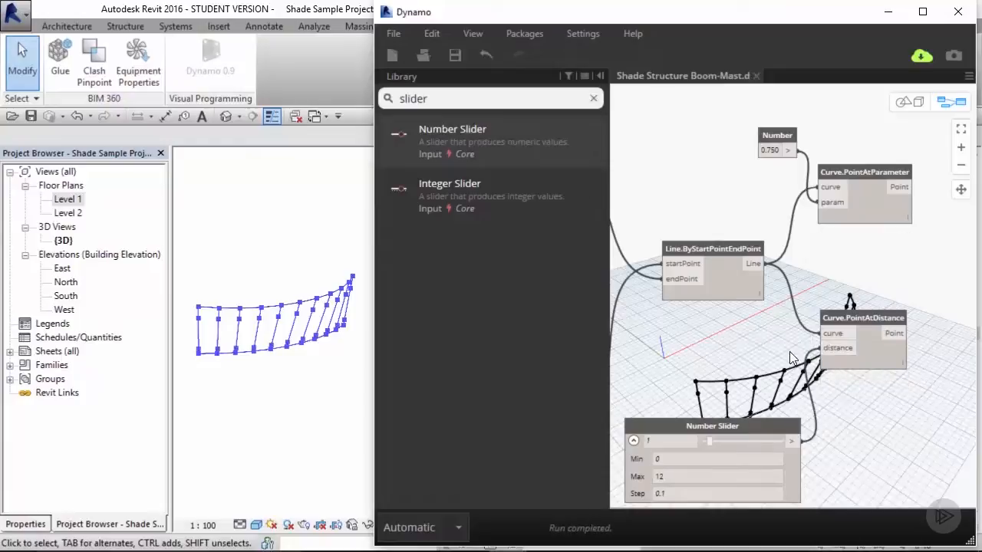
# Sweep the distance slider through 8.7, 2 and 9.5, then rotate vectors to 147.3 degrees.
pyautogui.moveTo(708, 441); pyautogui.dragTo(742, 440)
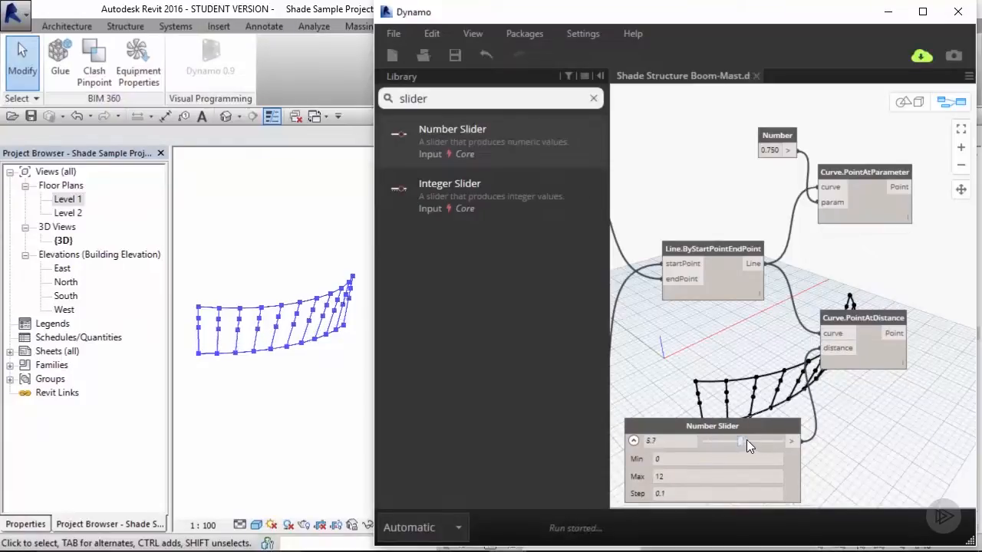
pyautogui.moveTo(740, 440); pyautogui.dragTo(713, 440)
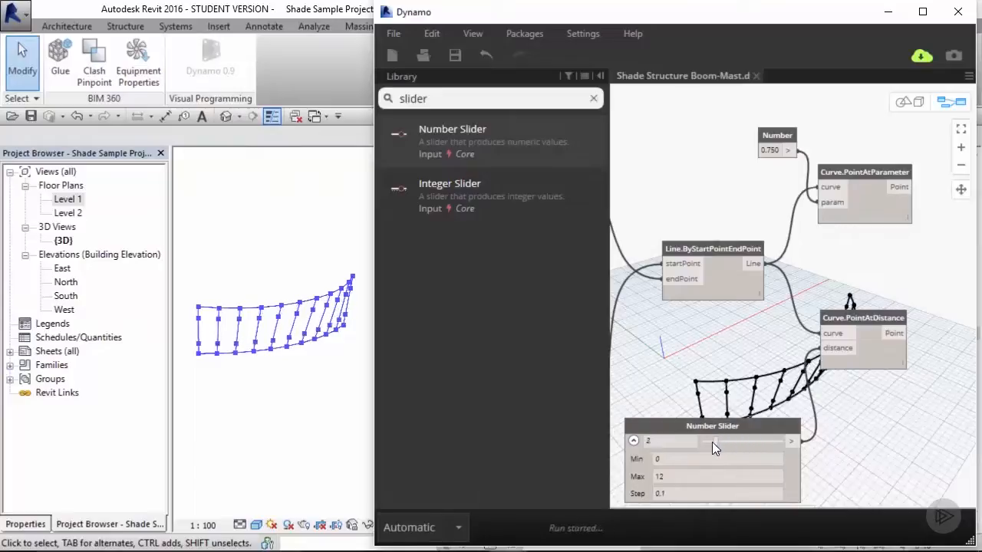
pyautogui.moveTo(713, 441); pyautogui.dragTo(767, 441)
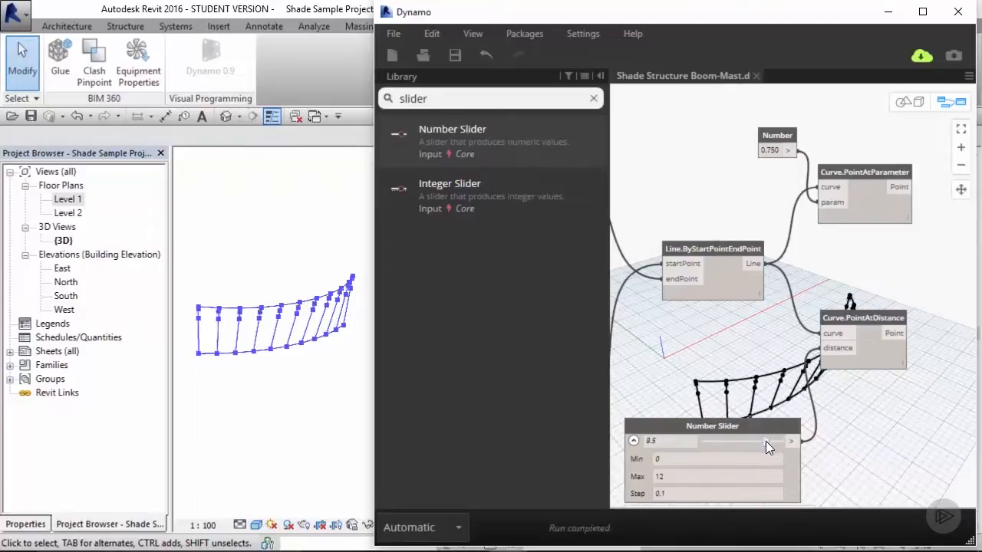
pyautogui.moveTo(767, 441); pyautogui.dragTo(739, 441)
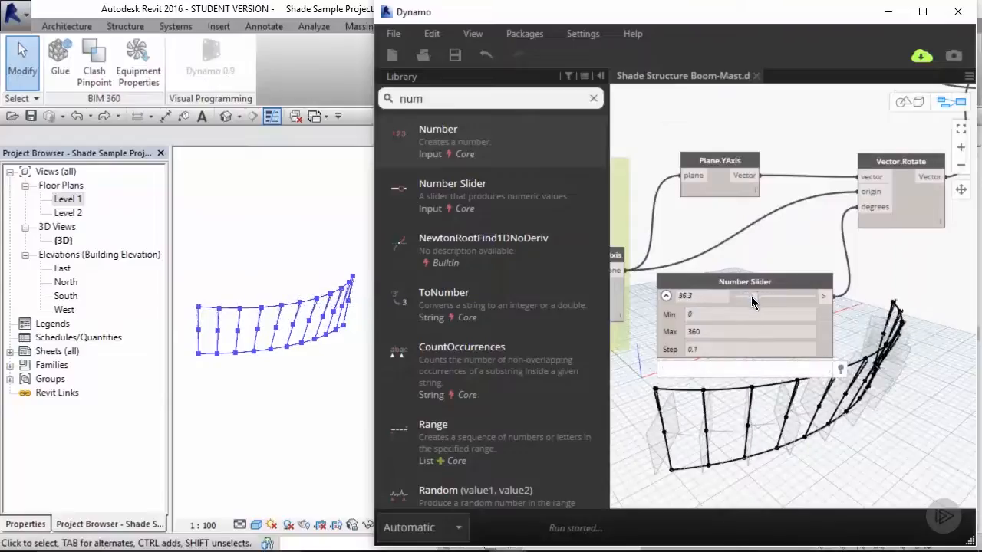
pyautogui.moveTo(744, 297); pyautogui.dragTo(765, 296)
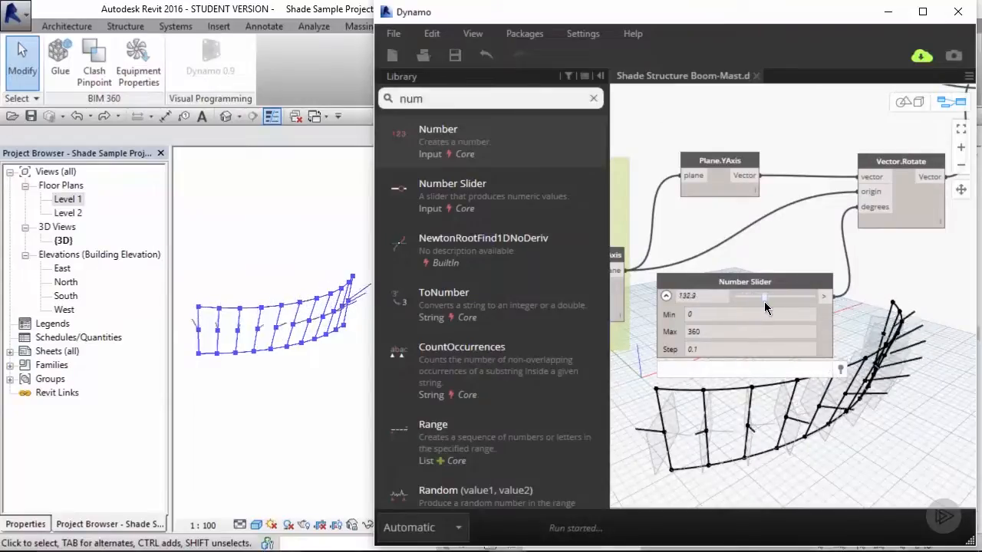
pyautogui.moveTo(764, 296); pyautogui.dragTo(768, 296)
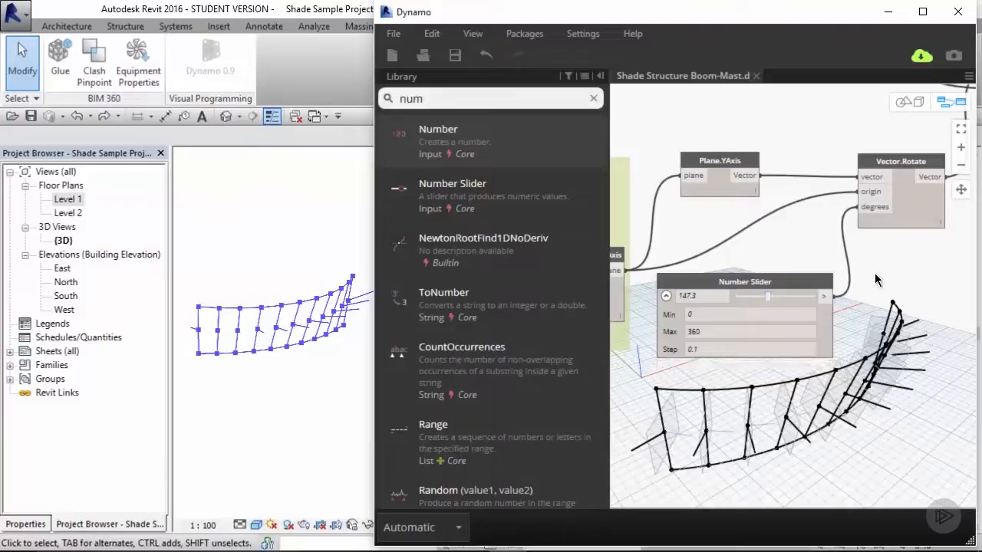